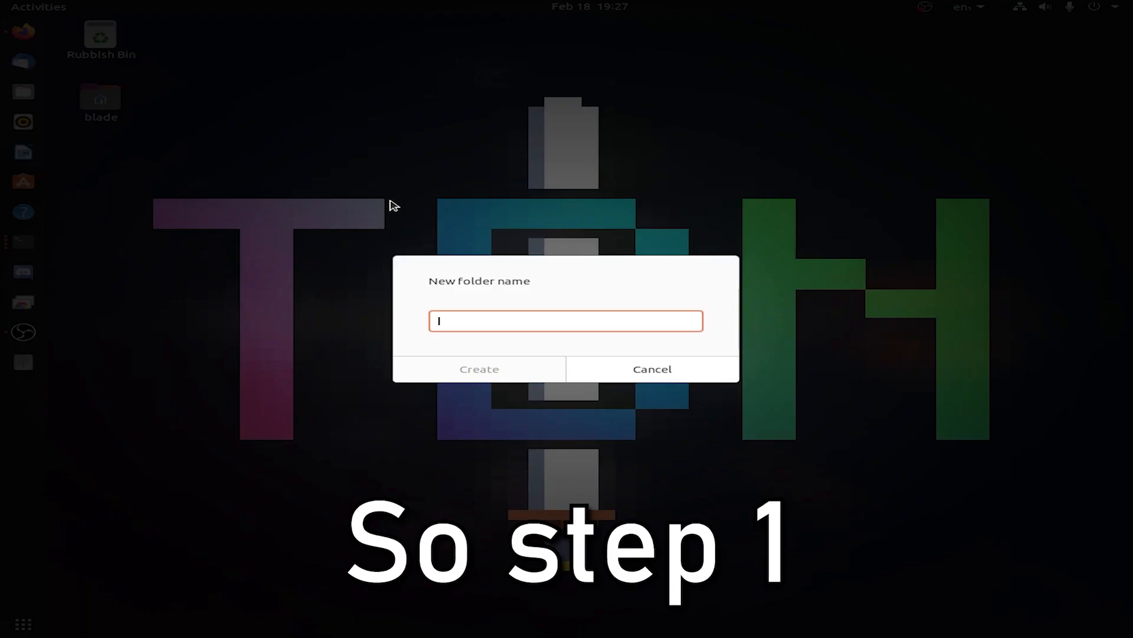
# Name the new desktop folder 'Private Server'
pyautogui.write('Priv')
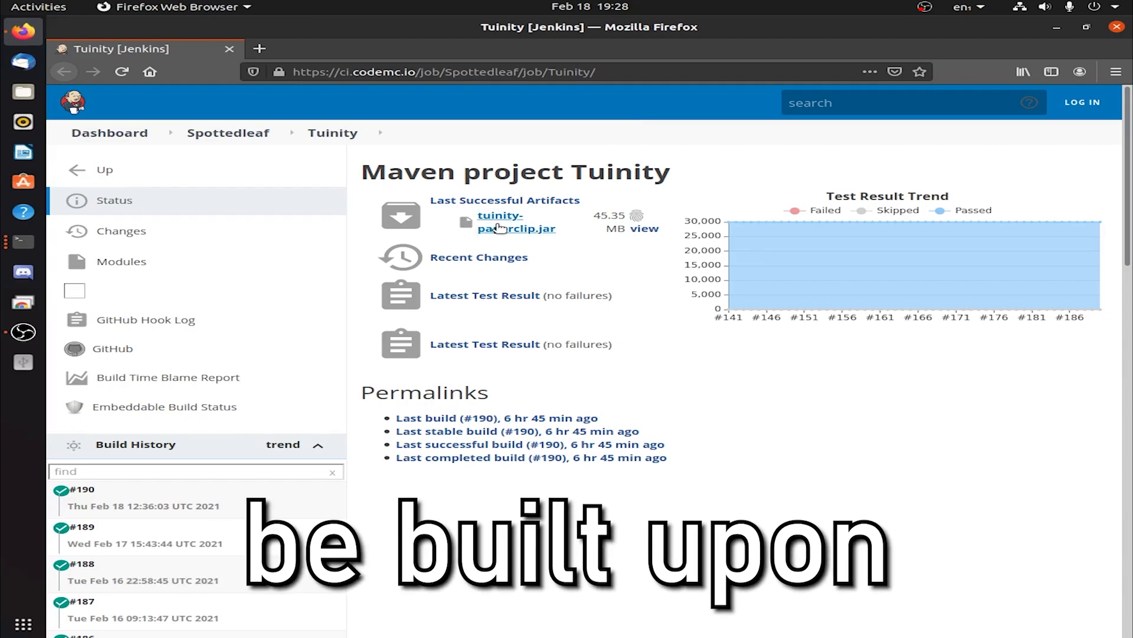
# Save tuinity-paperclip.jar from the Last Successful Artifacts on the Tuinity Jenkins page
pyautogui.click(515, 221)
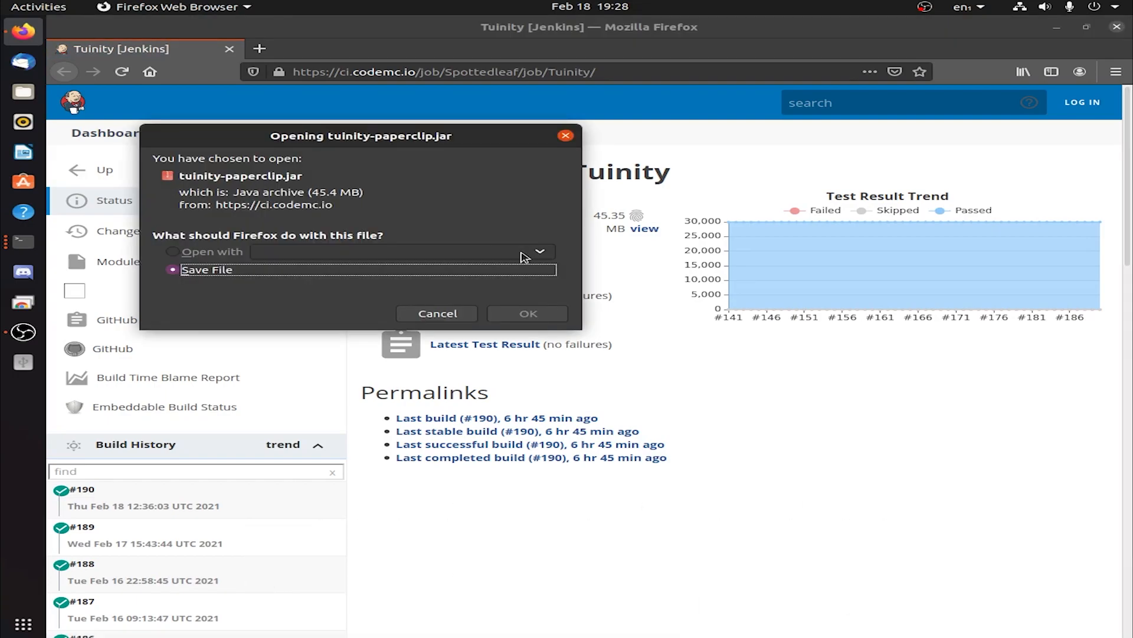
pyautogui.click(528, 313)
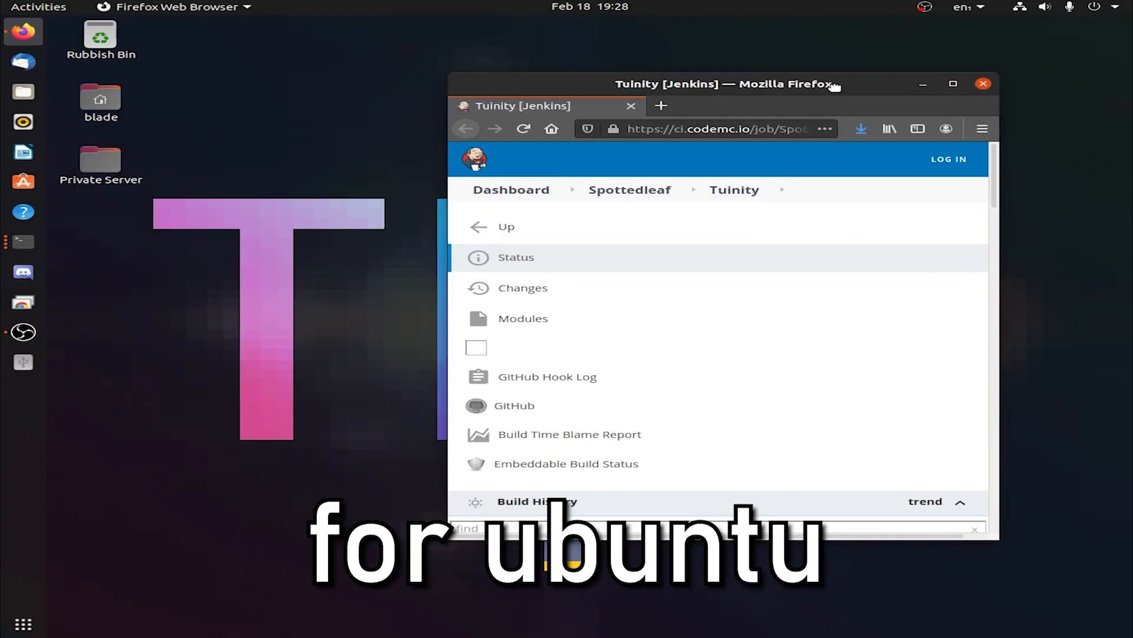
# Rename tuinity-paperclip(1).jar to tuinity-paperclip.jar in Private Server, then close Firefox
pyautogui.click(100, 165)
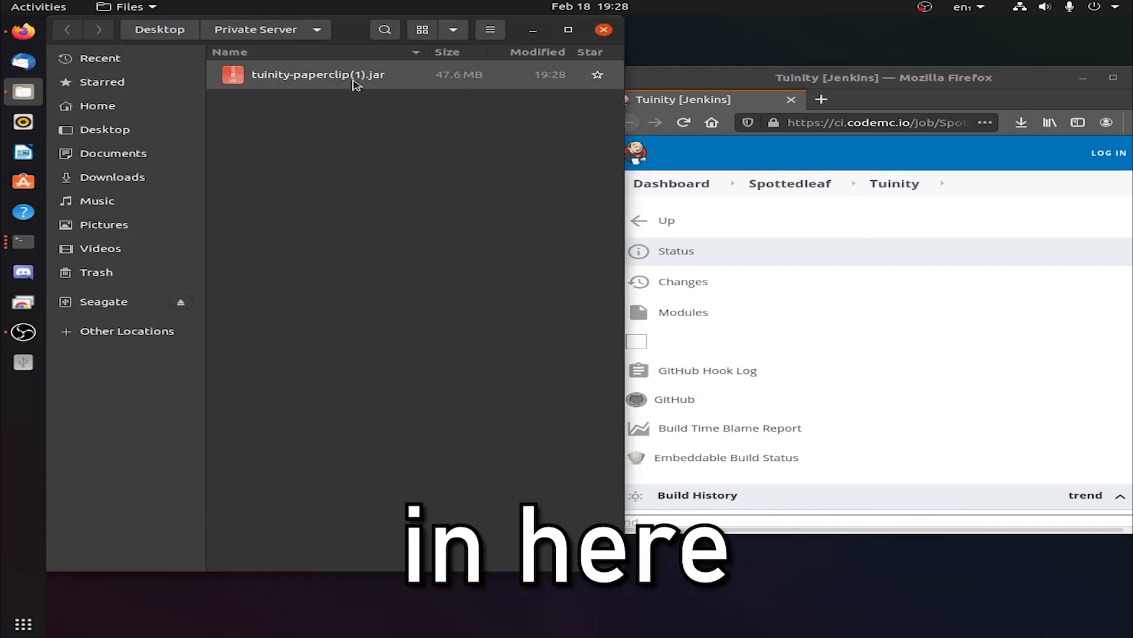
pyautogui.rightClick(318, 75)
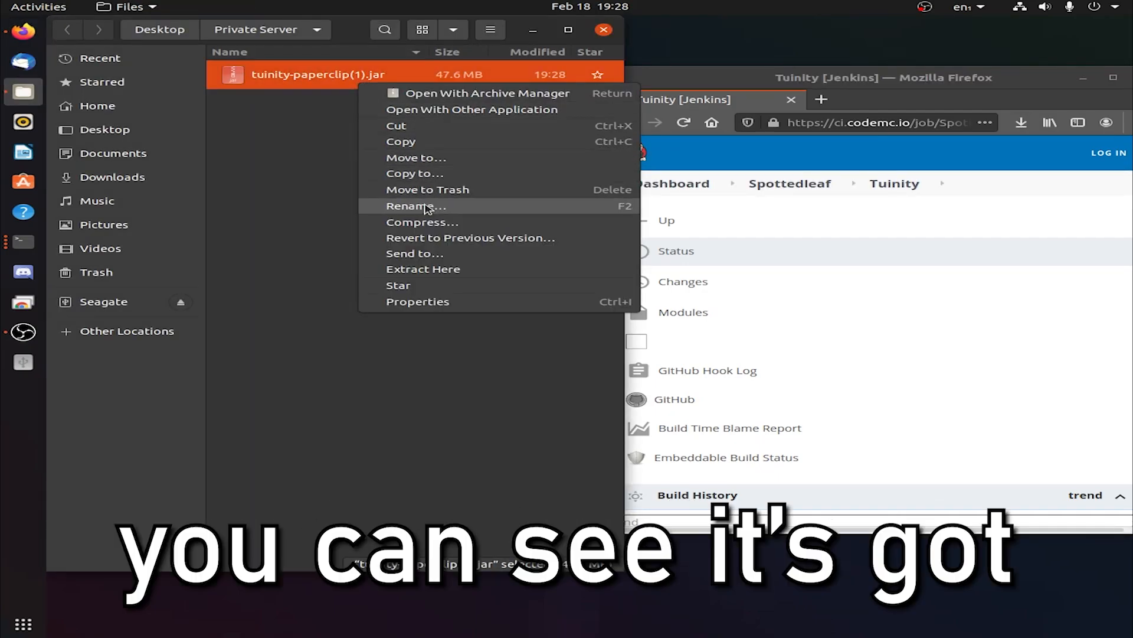
pyautogui.click(425, 205)
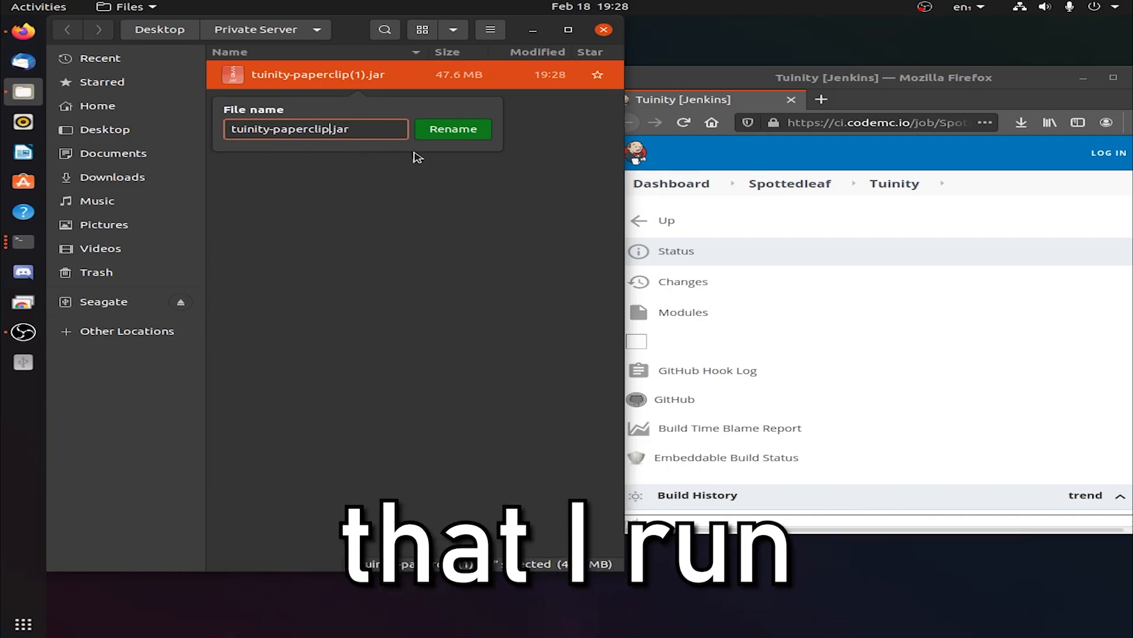
pyautogui.click(453, 129)
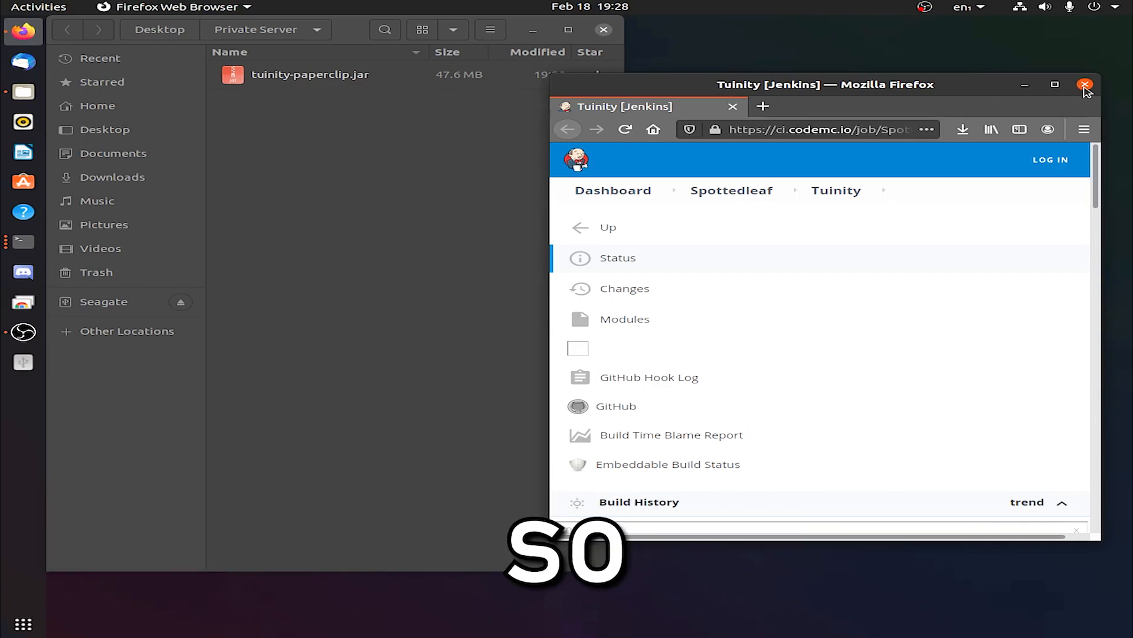
pyautogui.click(1085, 84)
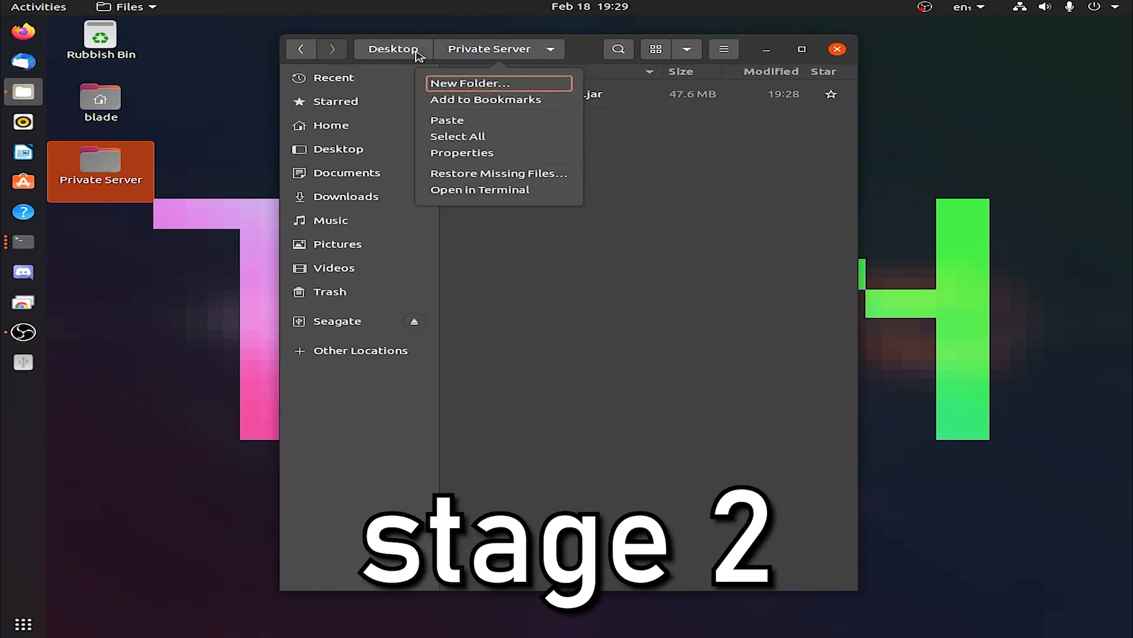
pyautogui.moveTo(499, 173)
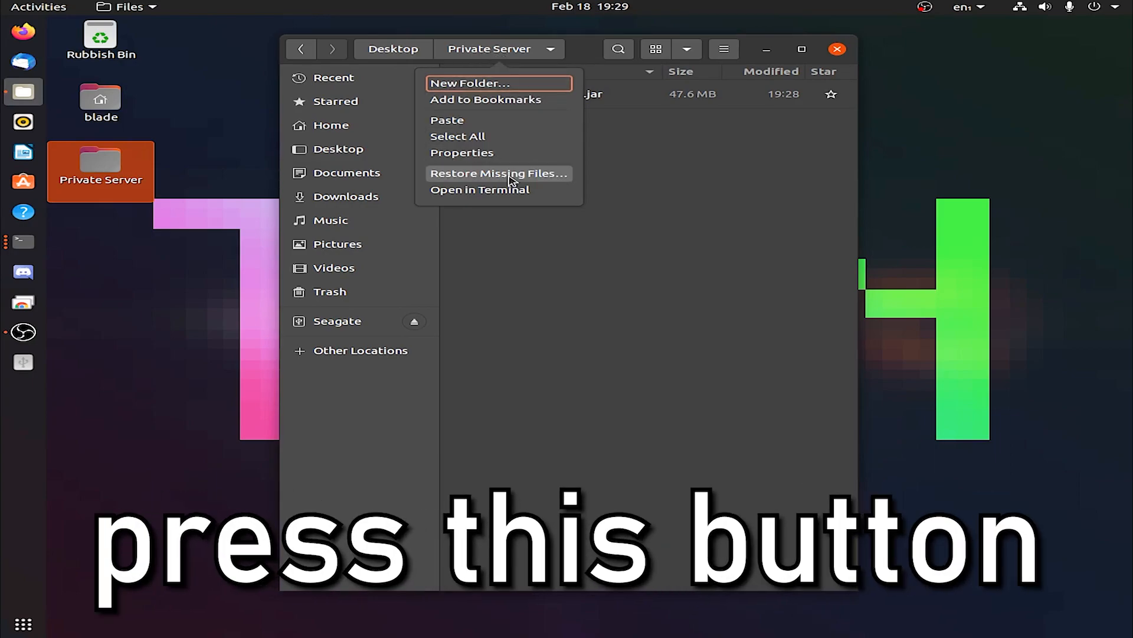
# In a Private Server terminal, enter java -Xms2G -Xmx2G -jar tuinity-paperclip.jar nogui
pyautogui.click(479, 190)
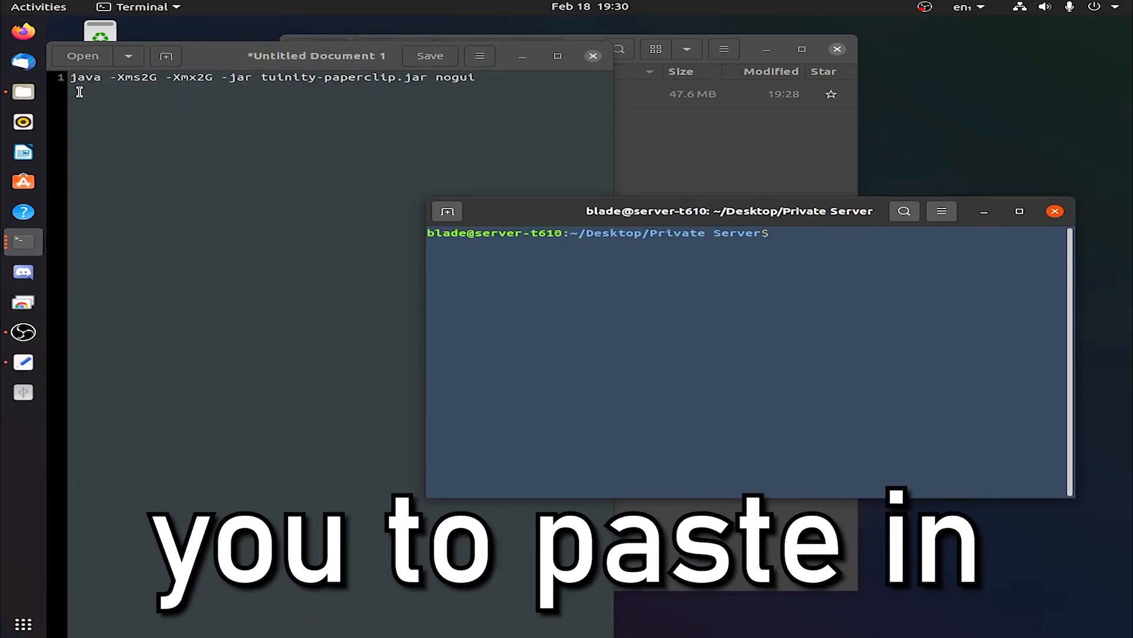
pyautogui.write('jav')
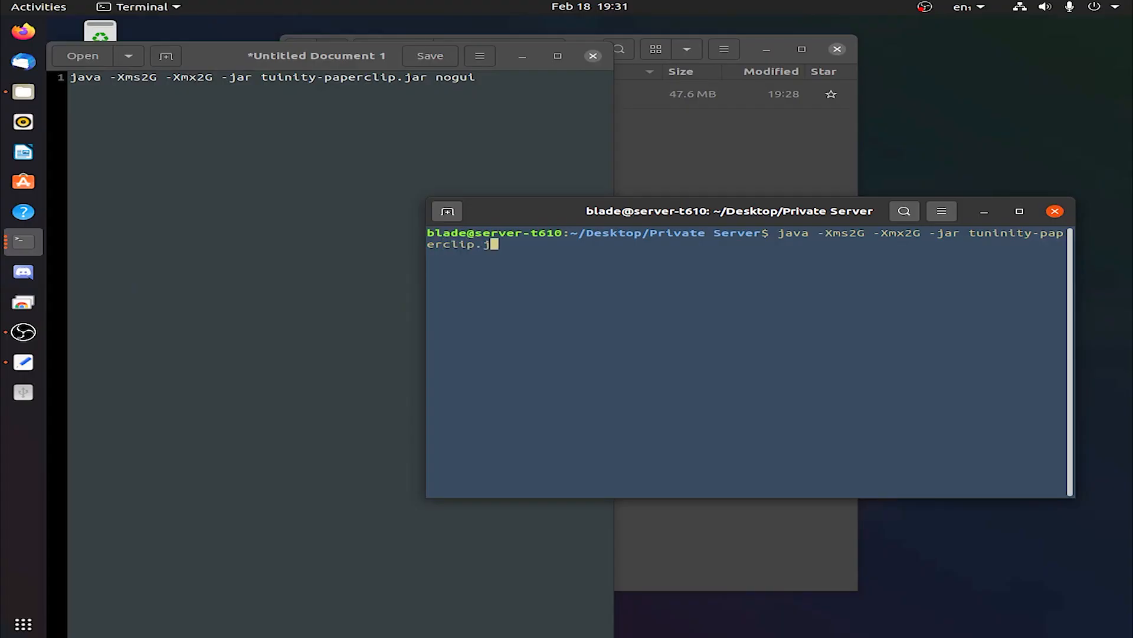
pyautogui.write('ar nog')
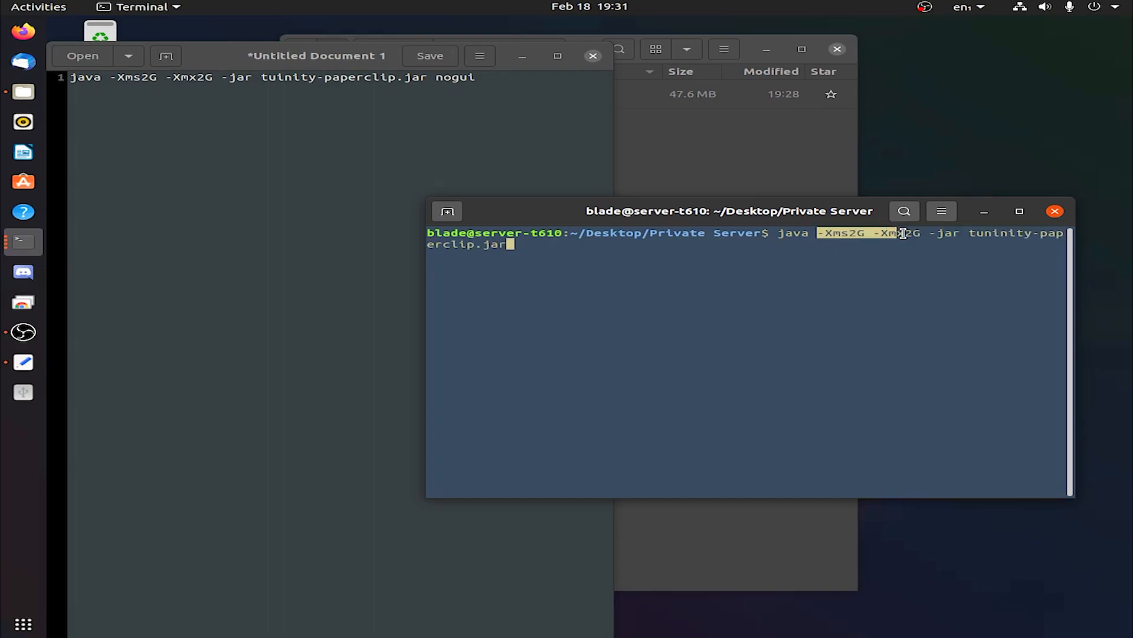
pyautogui.click(861, 233)
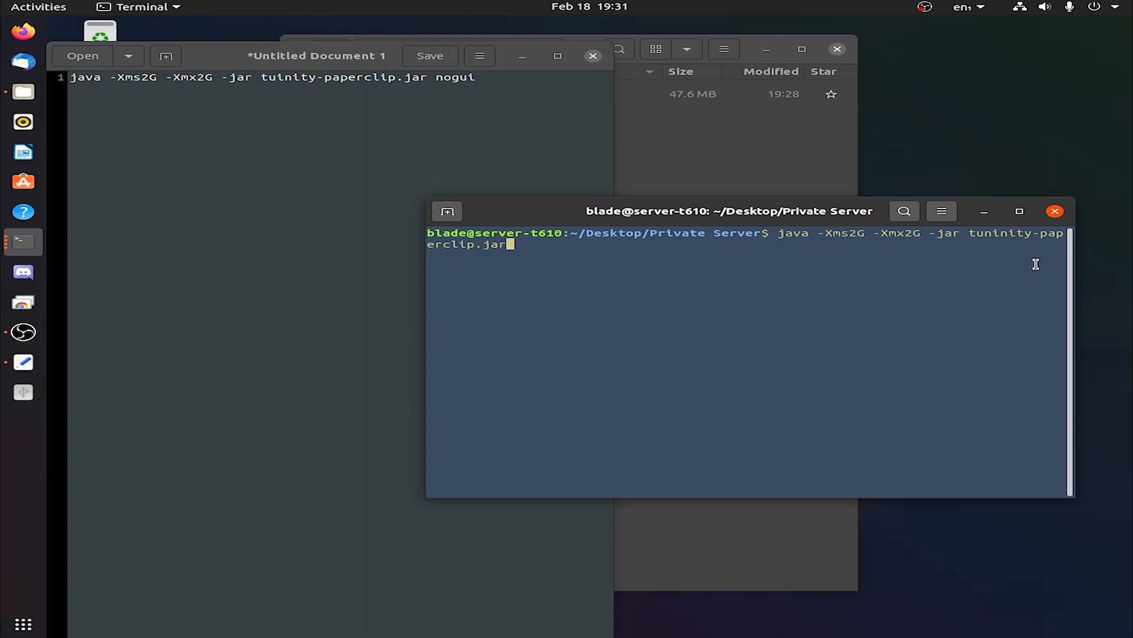
pyautogui.moveTo(548, 251)
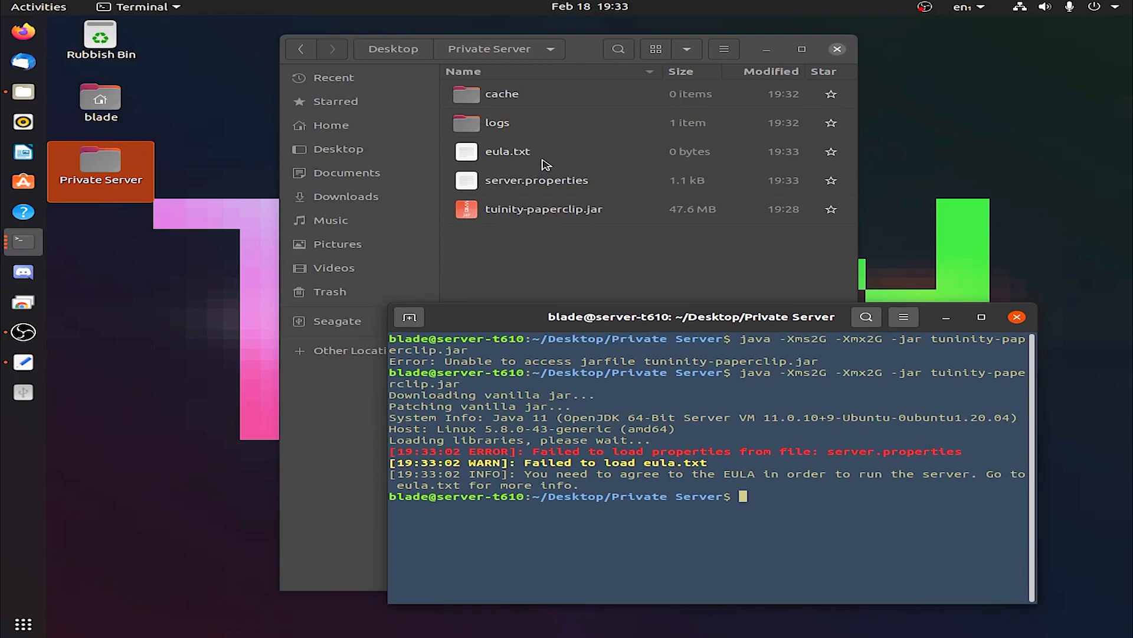
# Save eula.txt with eula=true and server.properties with motd 'Private Server for video!'
pyautogui.doubleClick(506, 151)
pyautogui.write('eula=true')
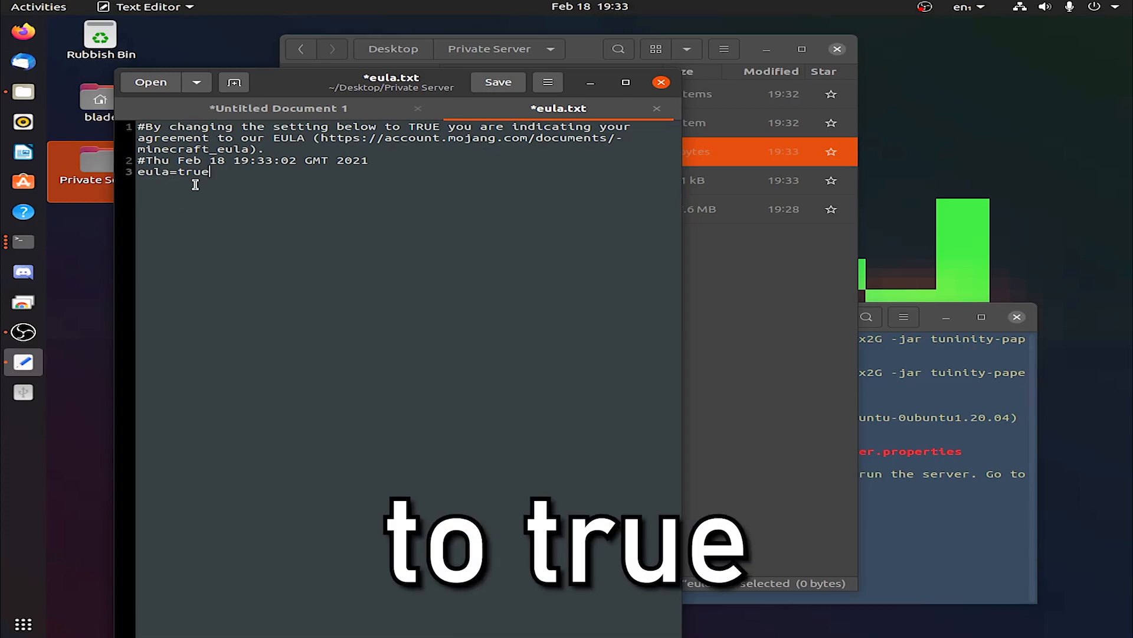
pyautogui.click(497, 82)
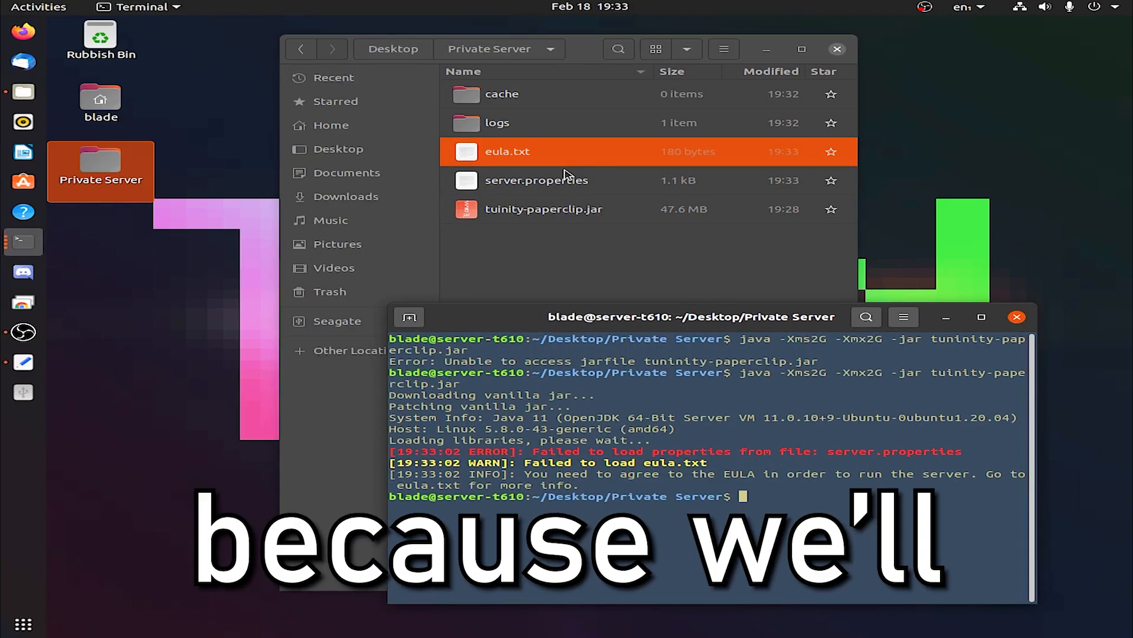
pyautogui.doubleClick(535, 180)
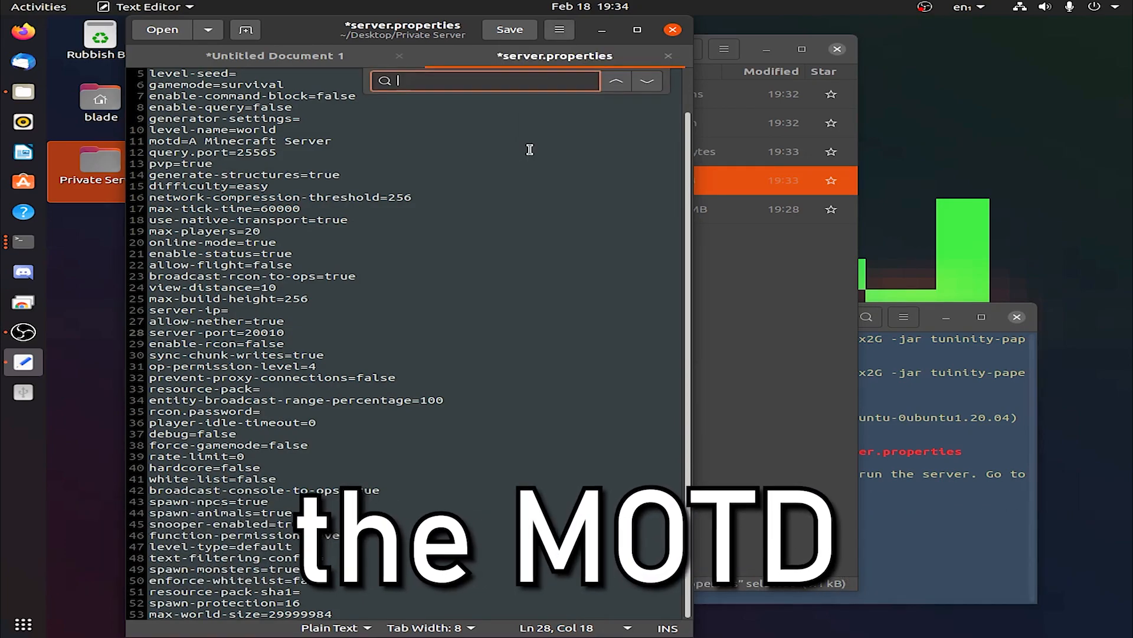
pyautogui.write('motd')
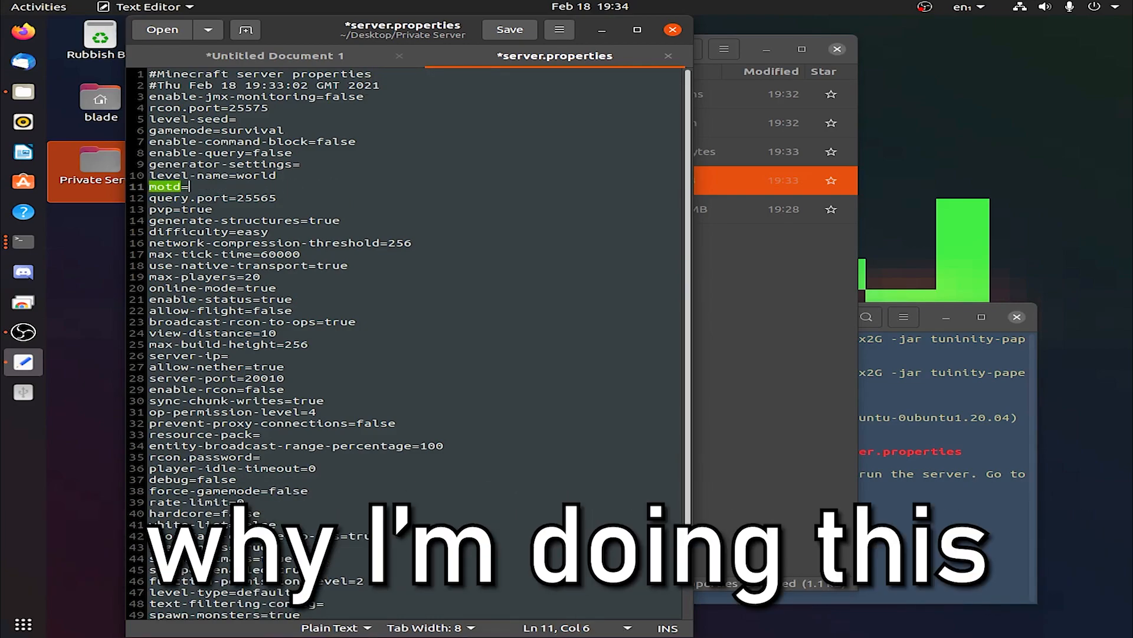
pyautogui.write('Private Server for vide')
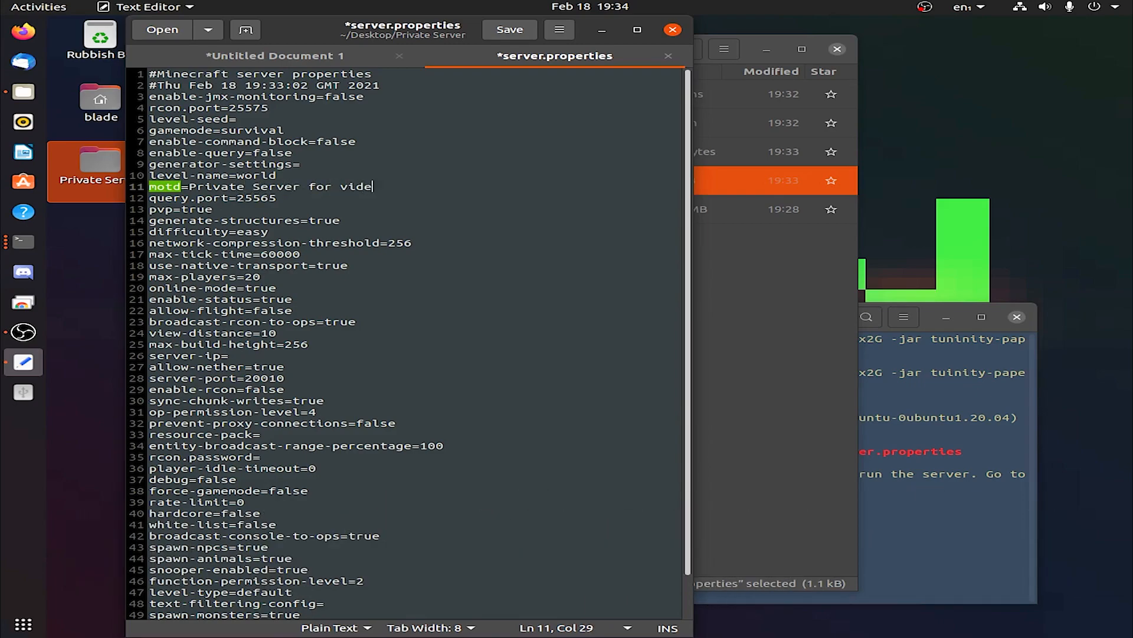
pyautogui.write('o!')
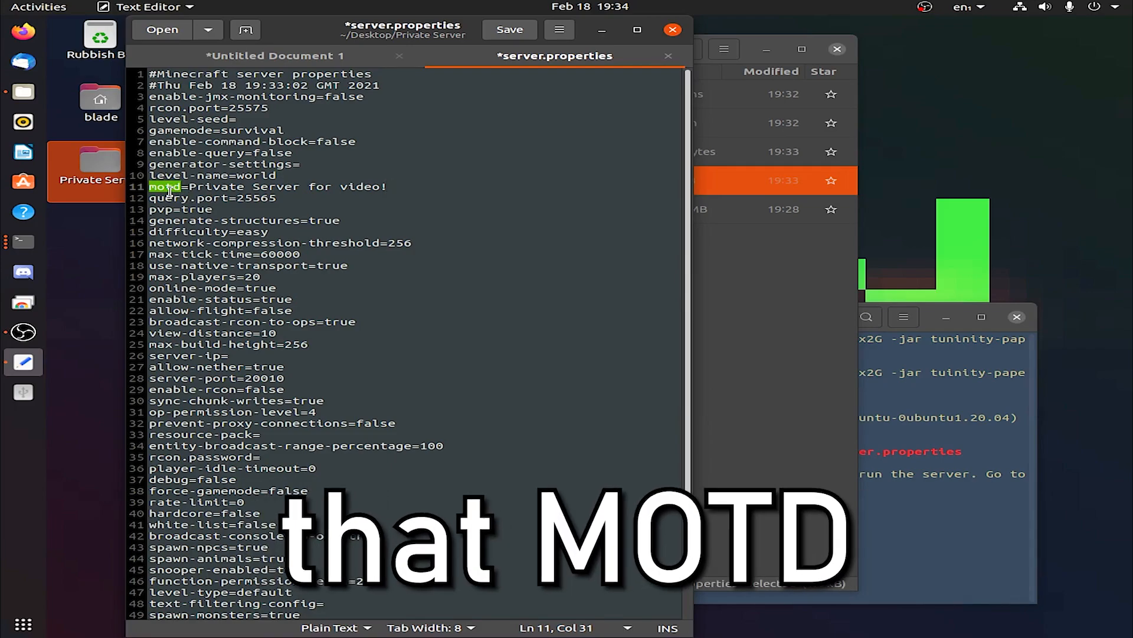
pyautogui.click(509, 29)
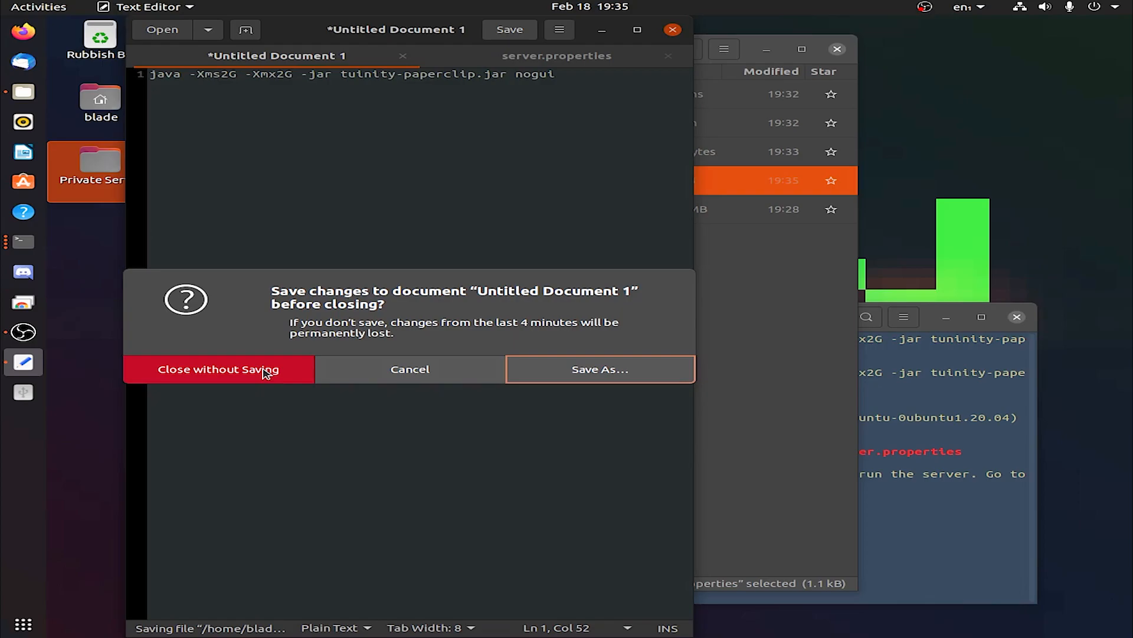
# Discard the editor note and run java -Xms2G -Xmx2G -jar tuinity-paperclip.jar
pyautogui.click(217, 368)
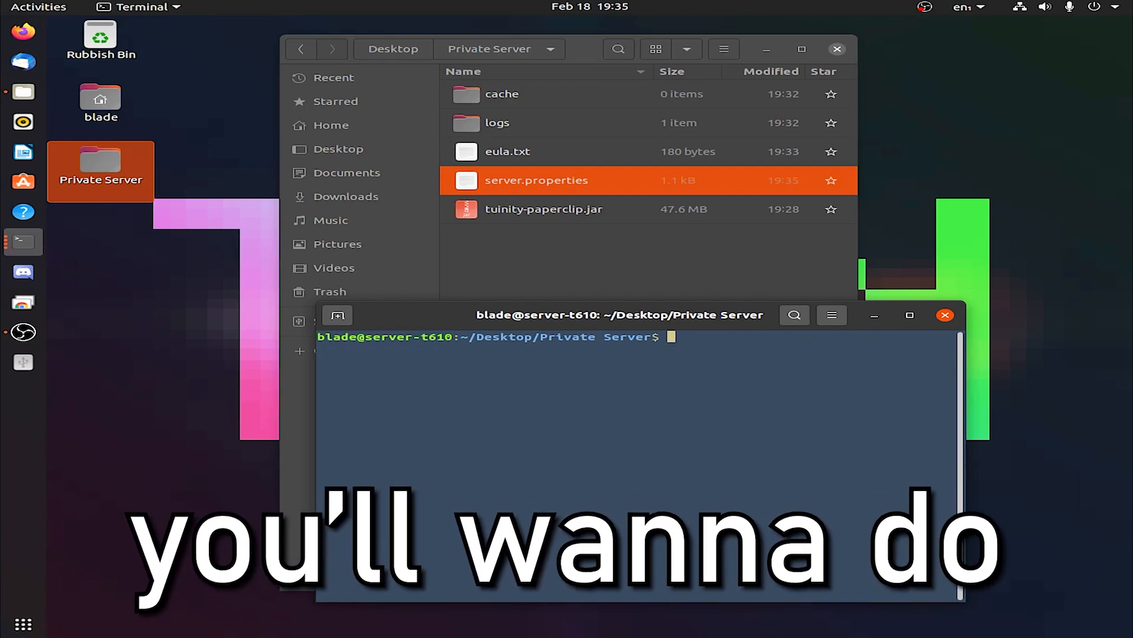
pyautogui.write('java -Xms2G -Xmx2G -jar tuinity-paperclip.jar')
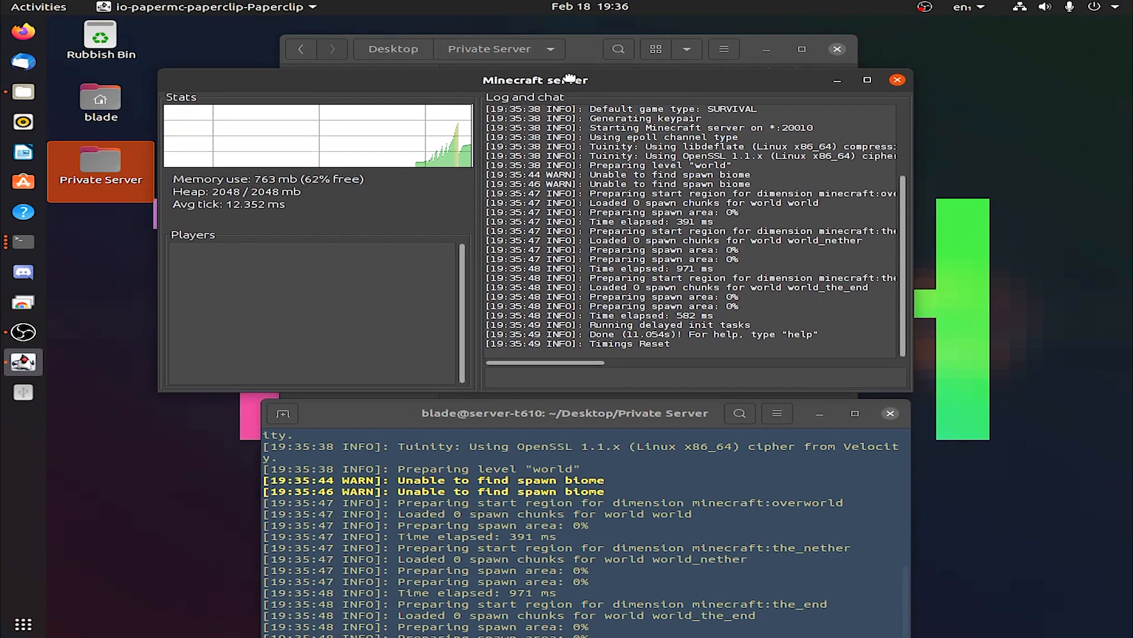
# Look inside the generated plugins folder, return to Private Server, and raise the server window
pyautogui.click(566, 413)
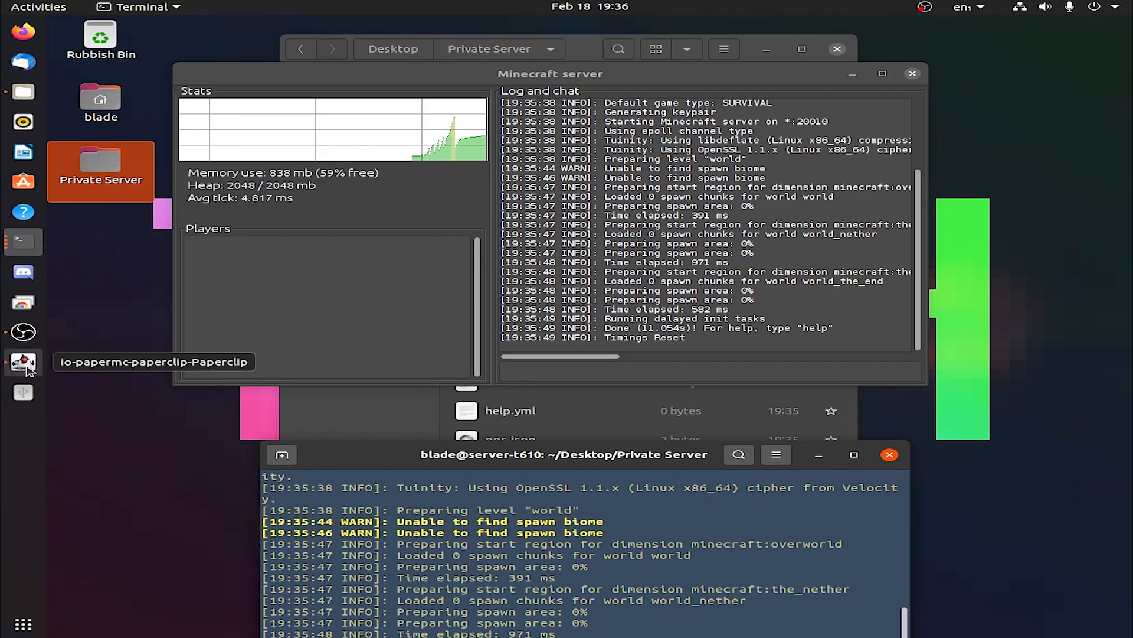
pyautogui.moveTo(712, 293)
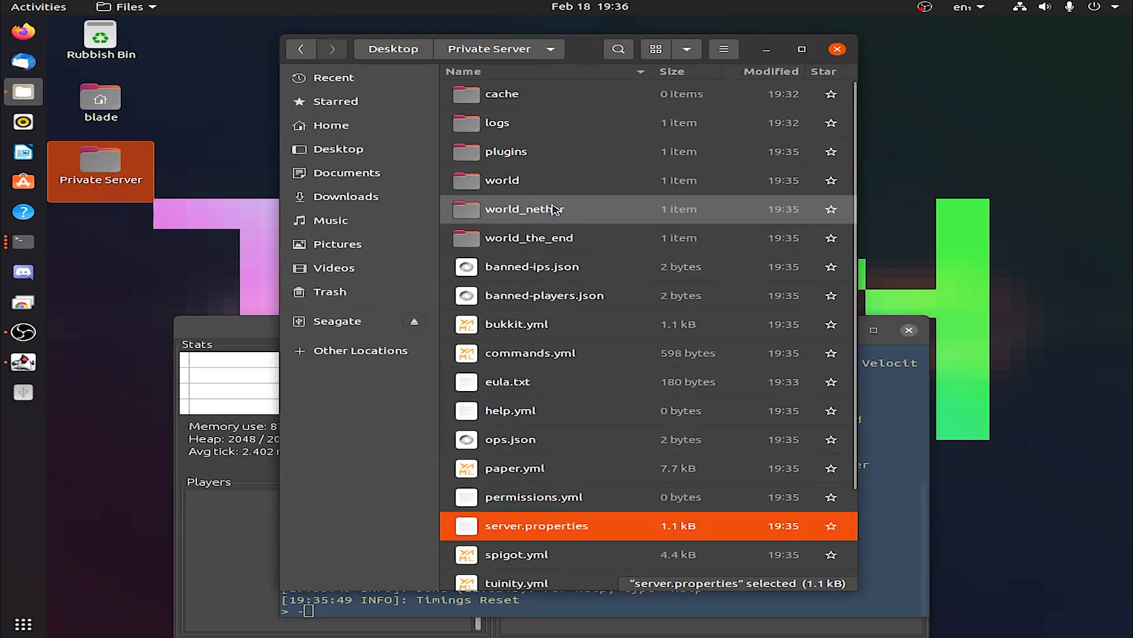
pyautogui.moveTo(512, 205)
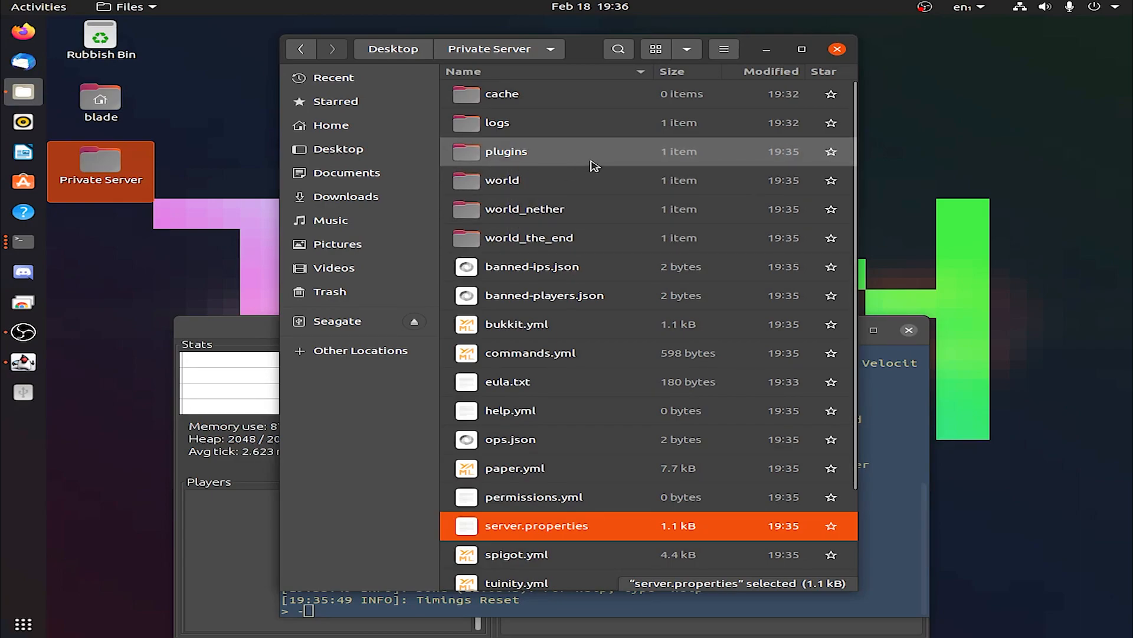
pyautogui.doubleClick(506, 151)
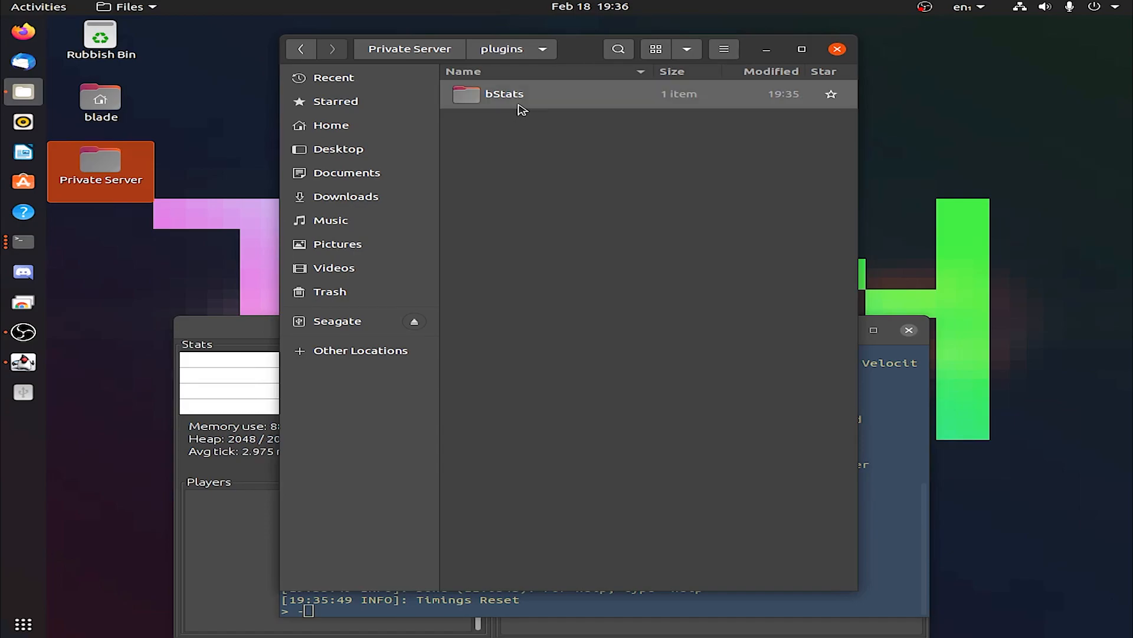
pyautogui.click(301, 49)
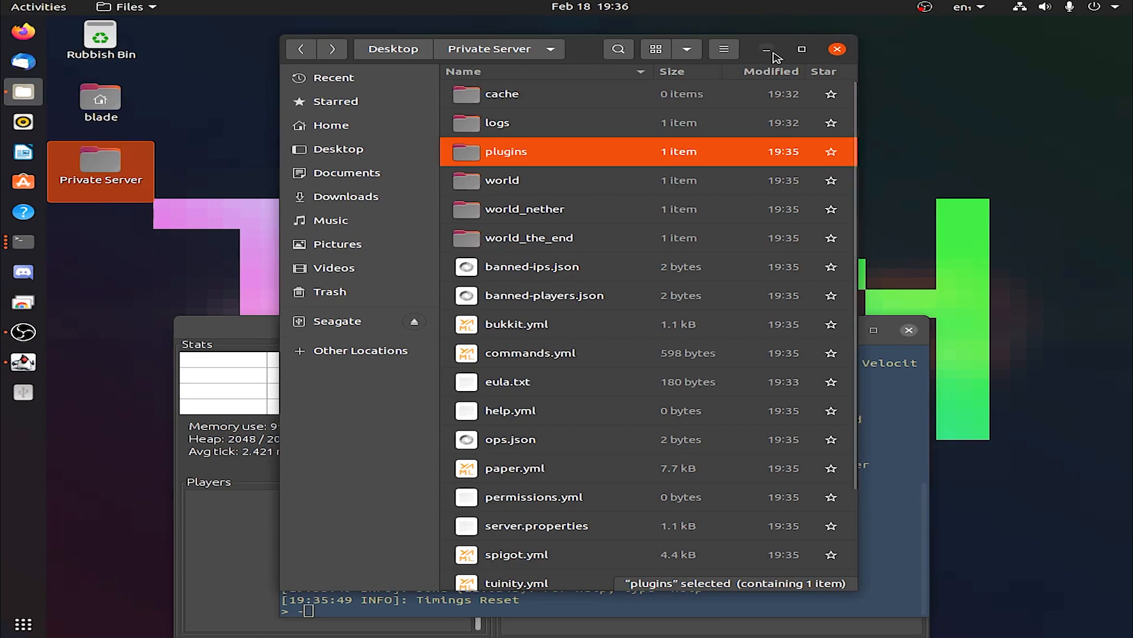
pyautogui.click(765, 49)
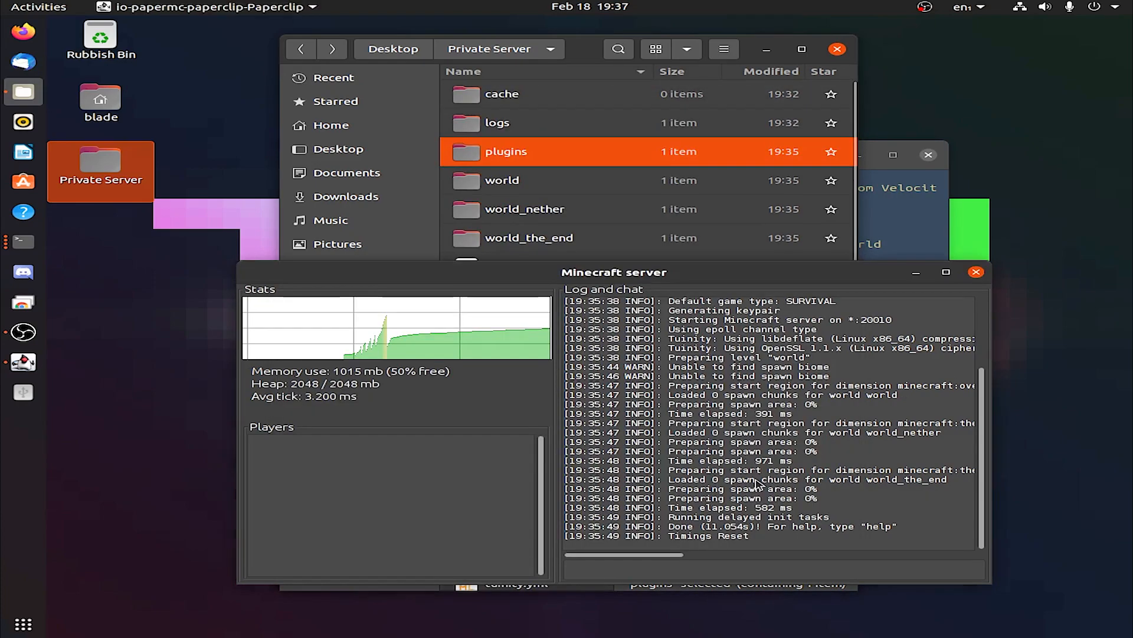
# Enter stop in the server GUI and view the shutdown output in Terminal
pyautogui.click(773, 569)
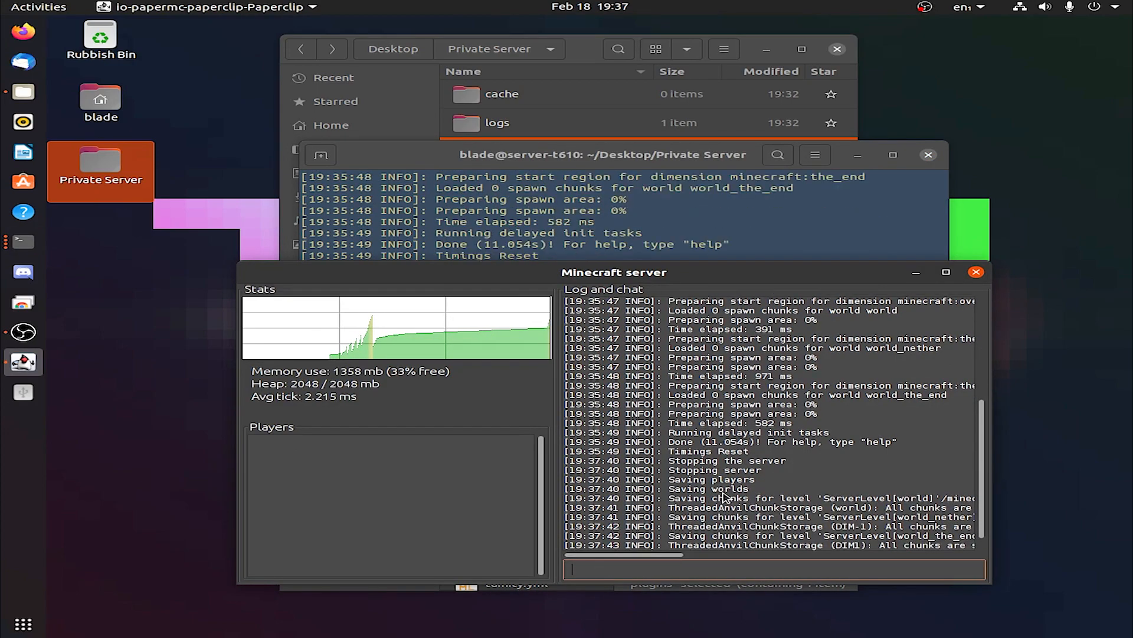
pyautogui.click(976, 272)
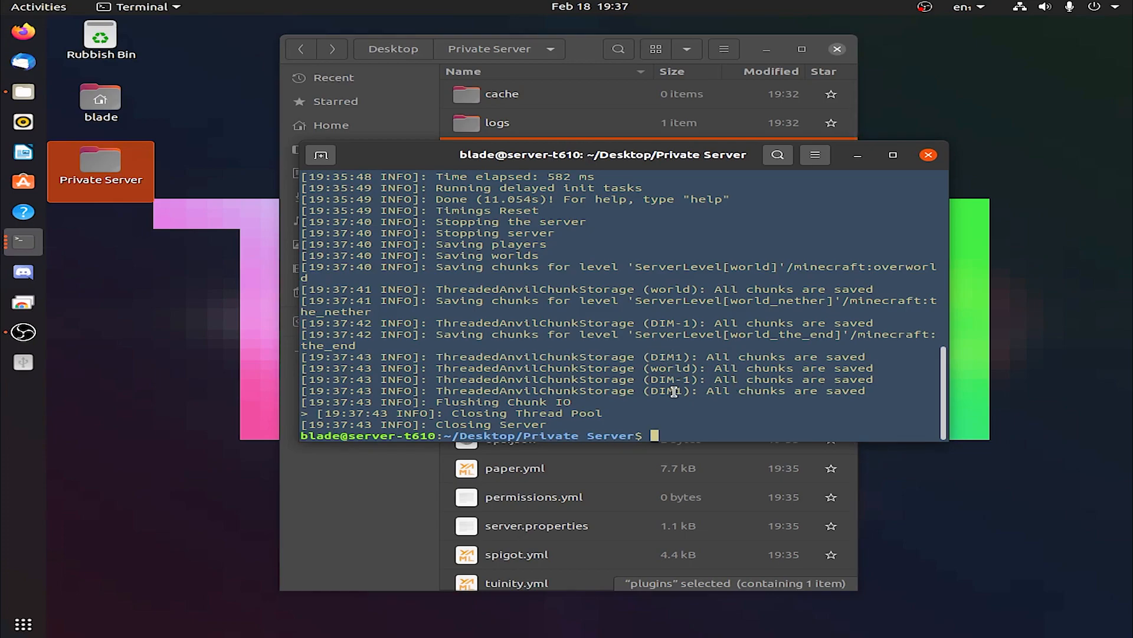
# Clear the terminal and rerun java -Xms2G -Xmx2G -jar tuinity-paperclip.jar
pyautogui.press('ctrl+l')
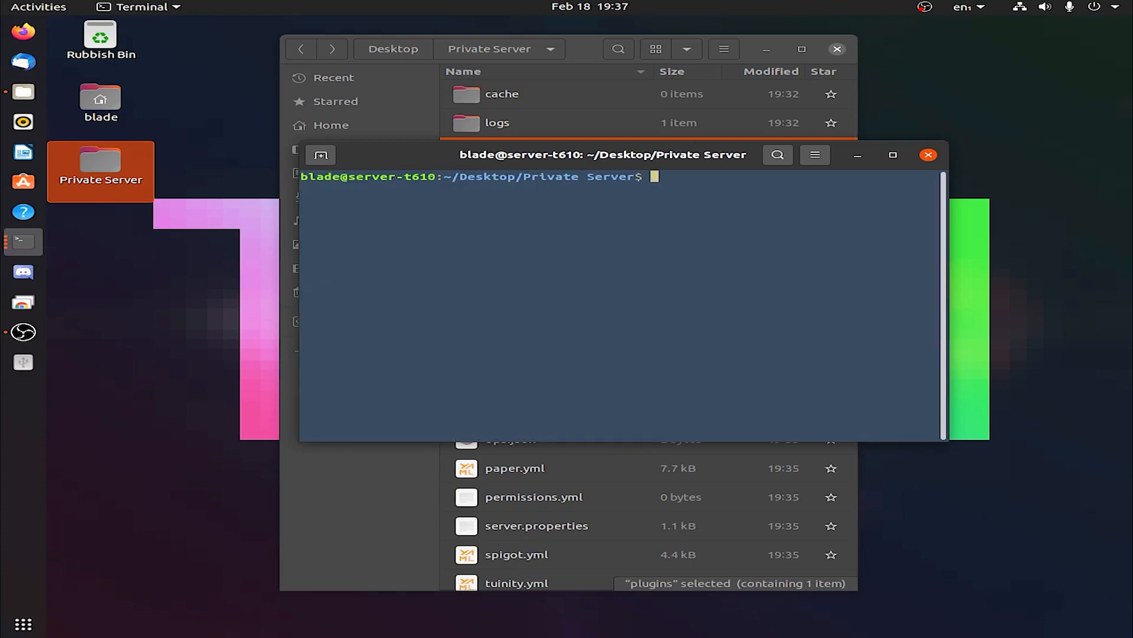
pyautogui.write('java -Xms2G -Xmx2G -jar tuinity-paperclip.jar')
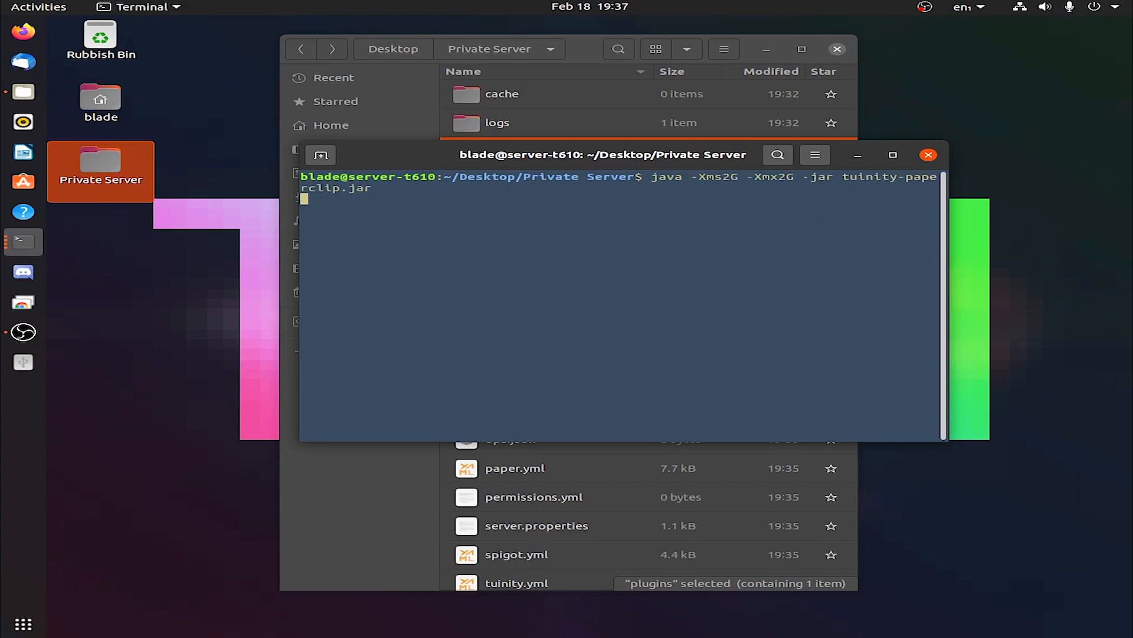
pyautogui.press('Return')
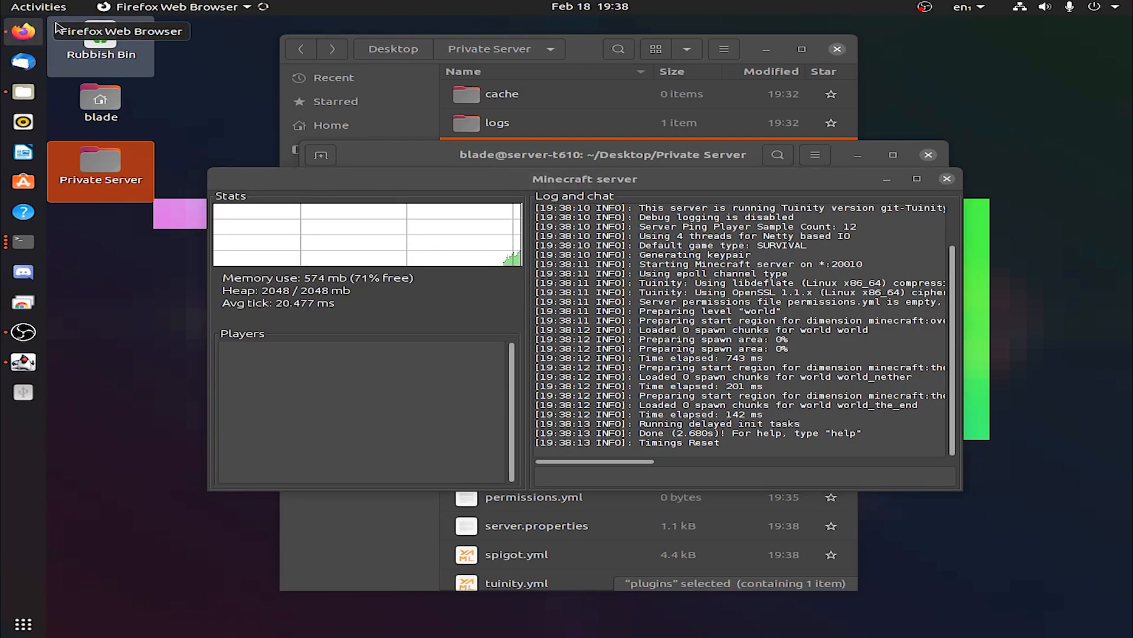
pyautogui.moveTo(535, 123)
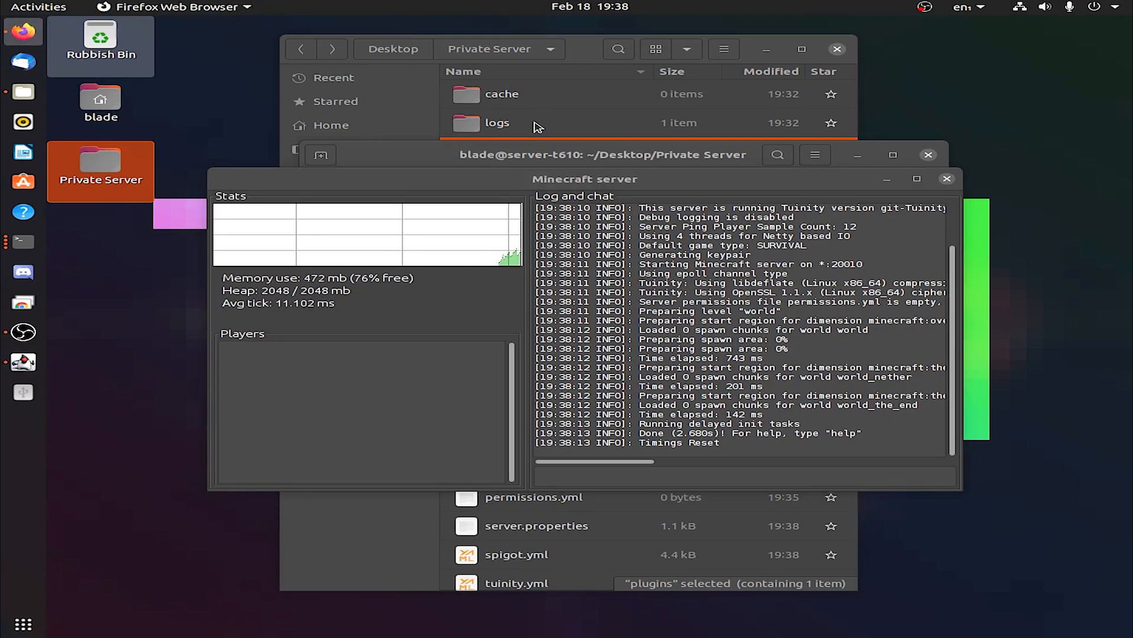
# Search 'whats my public ip' in Firefox
pyautogui.click(23, 33)
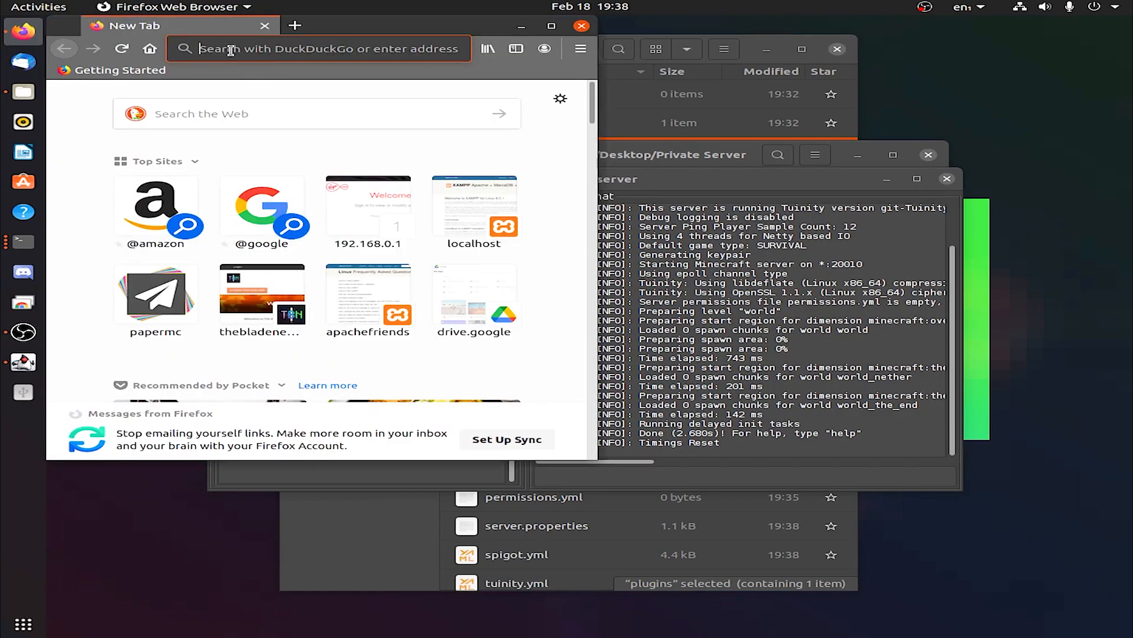
pyautogui.write('whats my public ip')
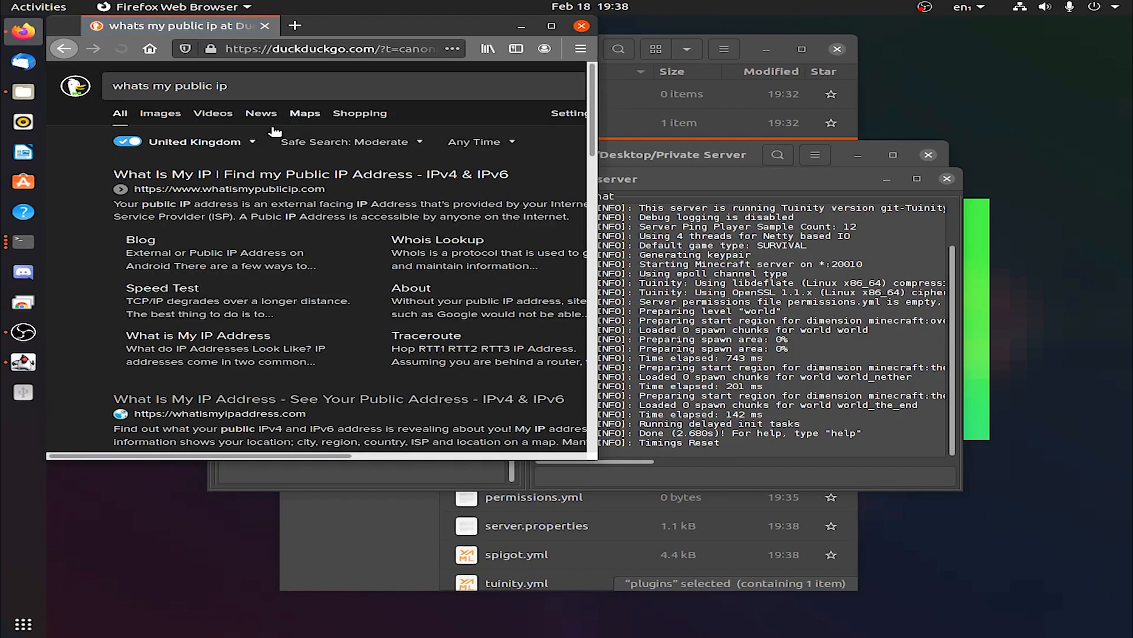
pyautogui.moveTo(262, 199)
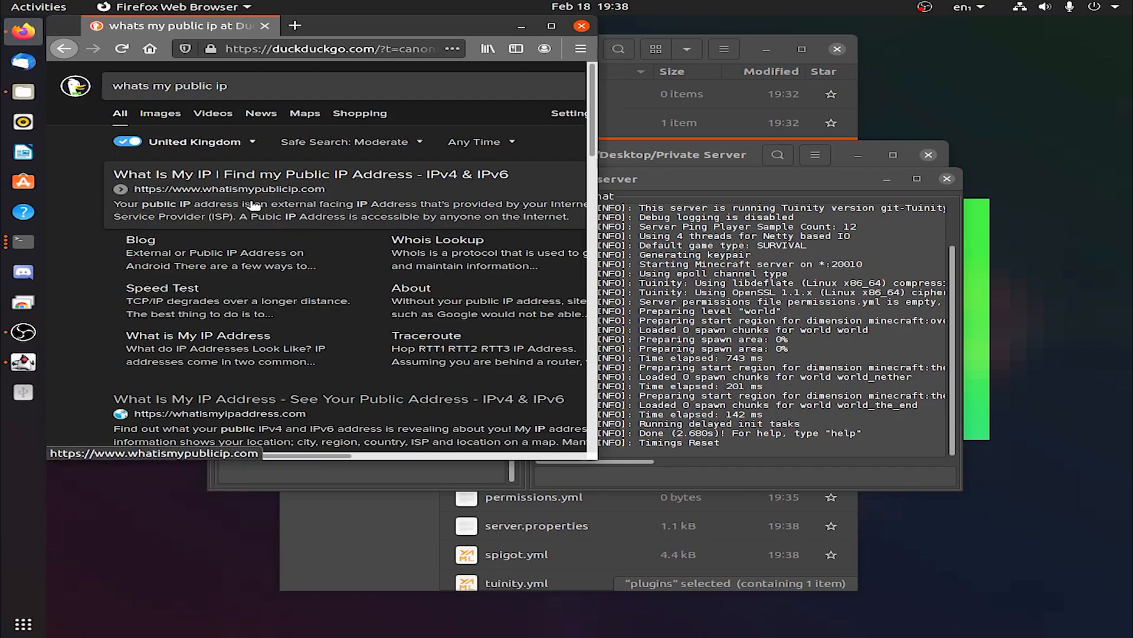
pyautogui.moveTo(142, 209)
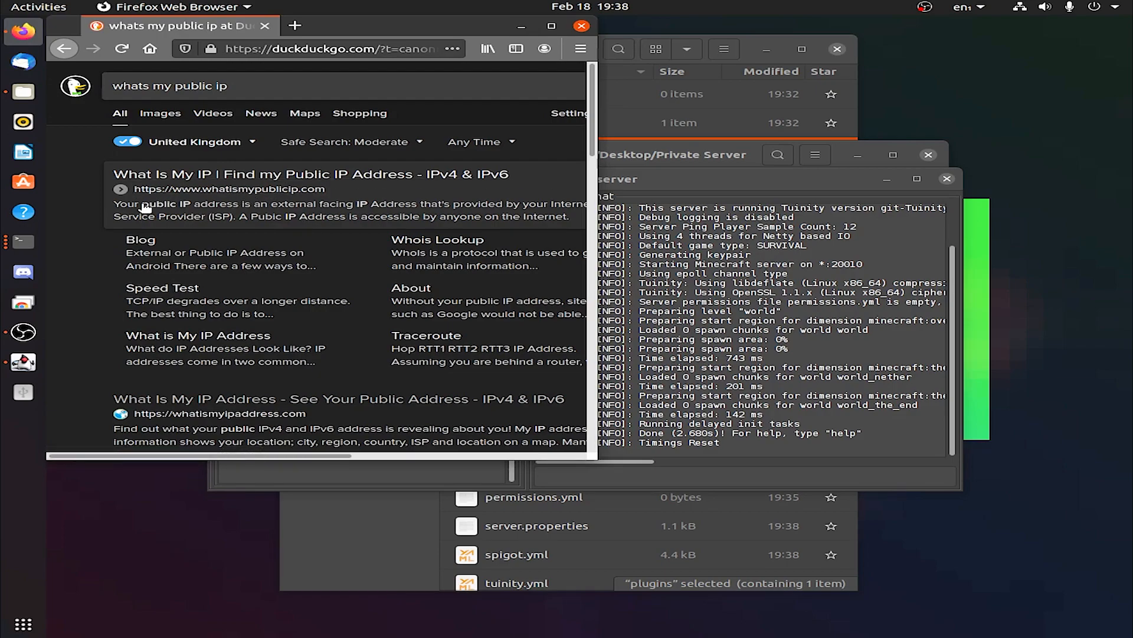
pyautogui.moveTo(273, 209)
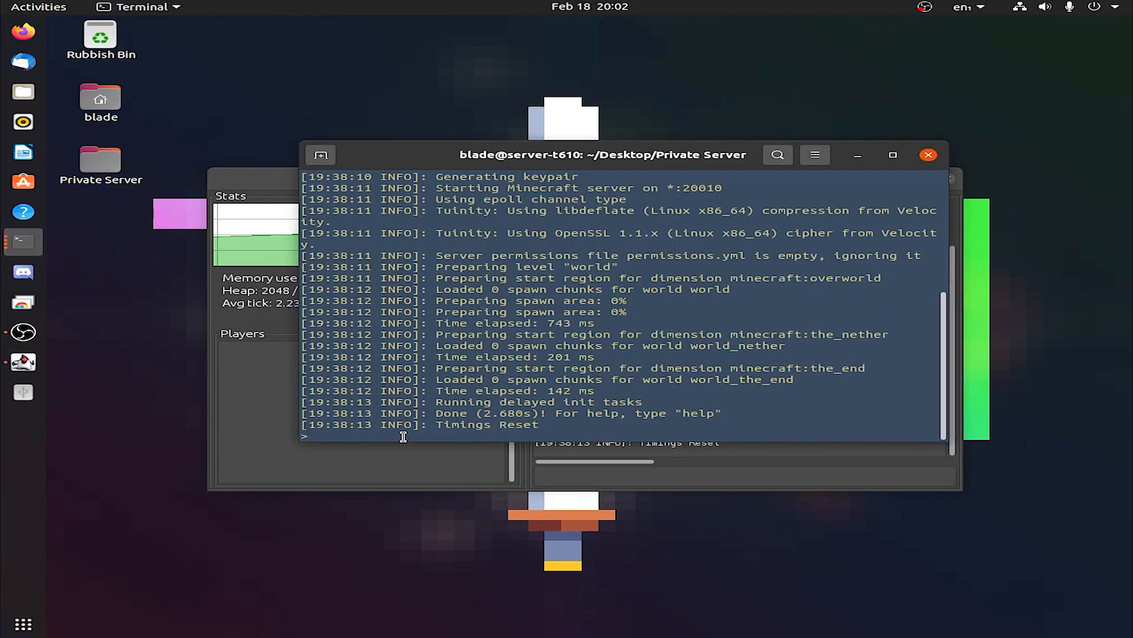
# Stop the Tuinity server and open the Private Server folder from the desktop
pyautogui.write('stop')
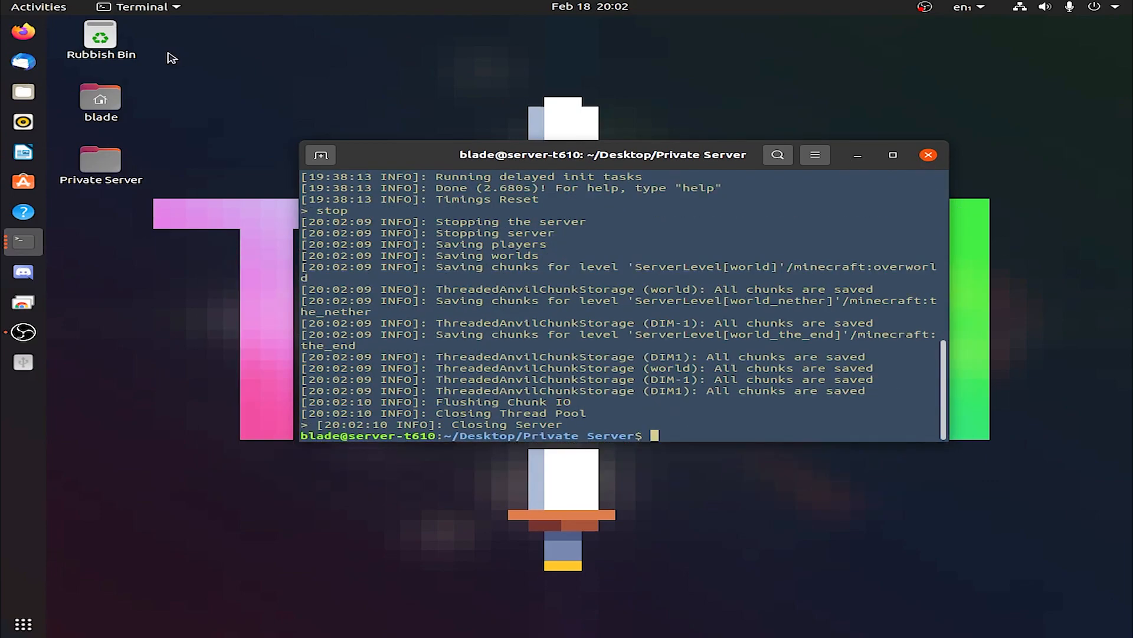
pyautogui.click(100, 164)
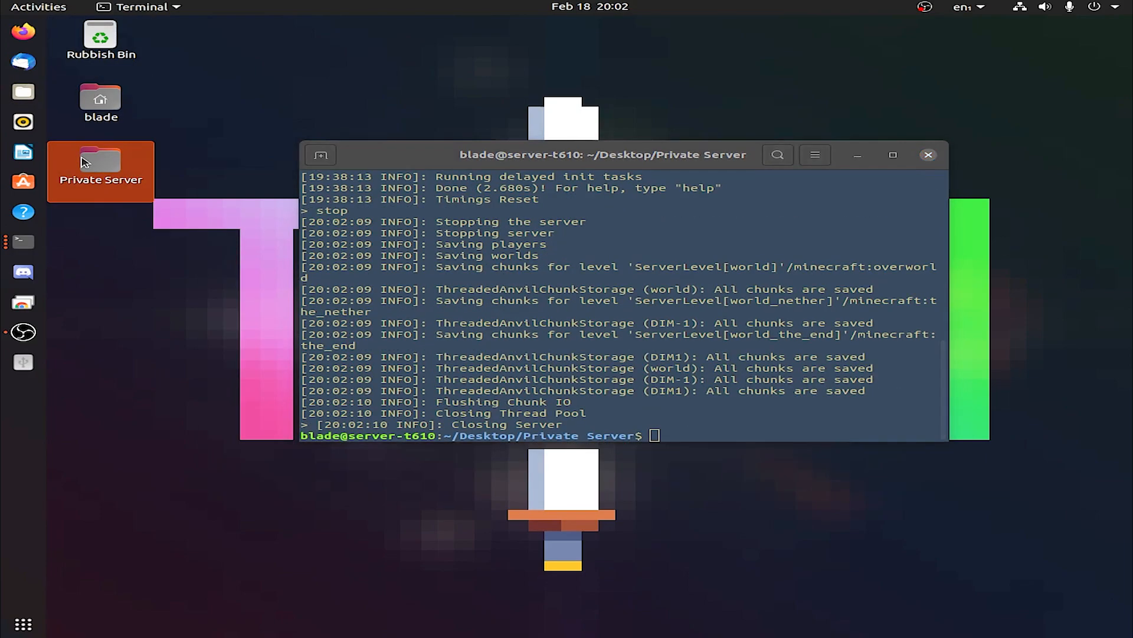
pyautogui.doubleClick(101, 167)
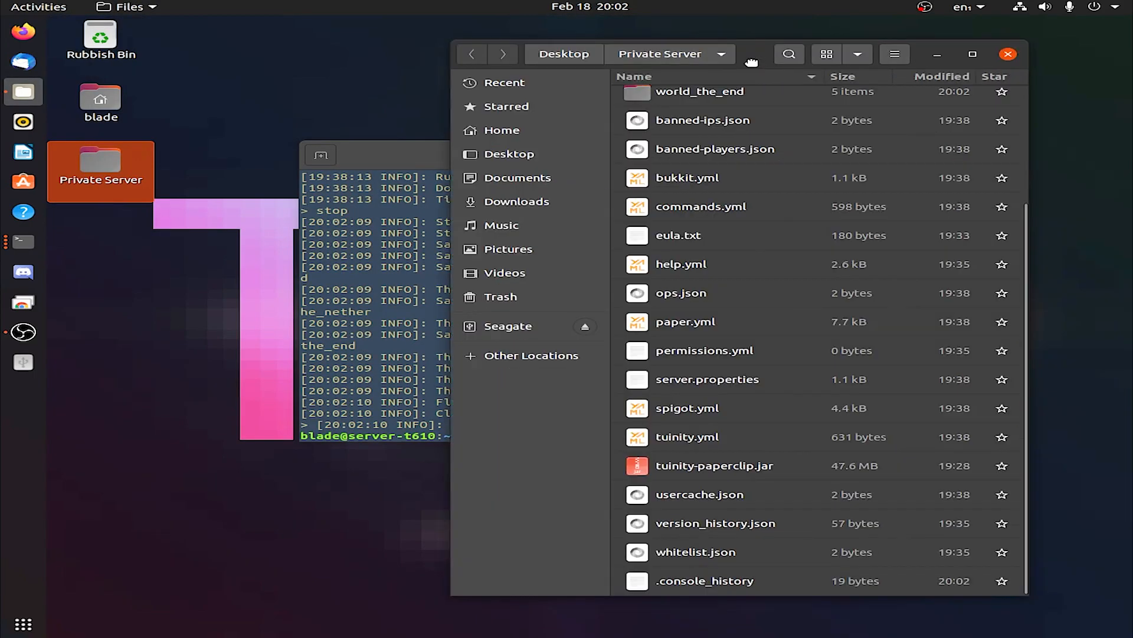
# Paste server-icon.png from the Main folder into Private Server, then close the Main window
pyautogui.click(100, 101)
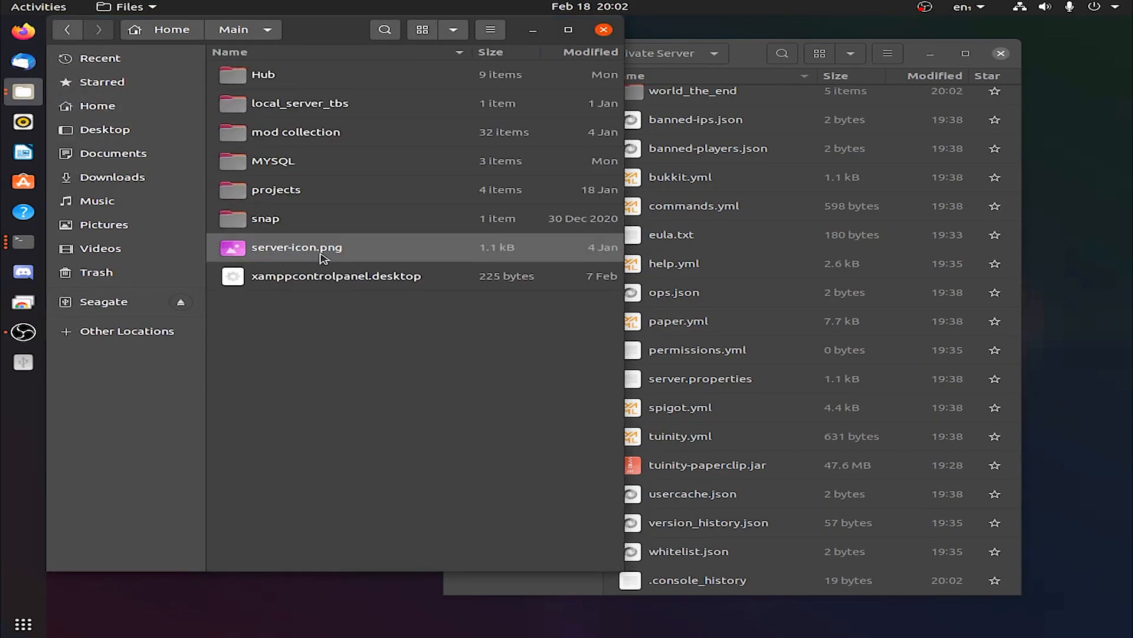
pyautogui.moveTo(340, 266)
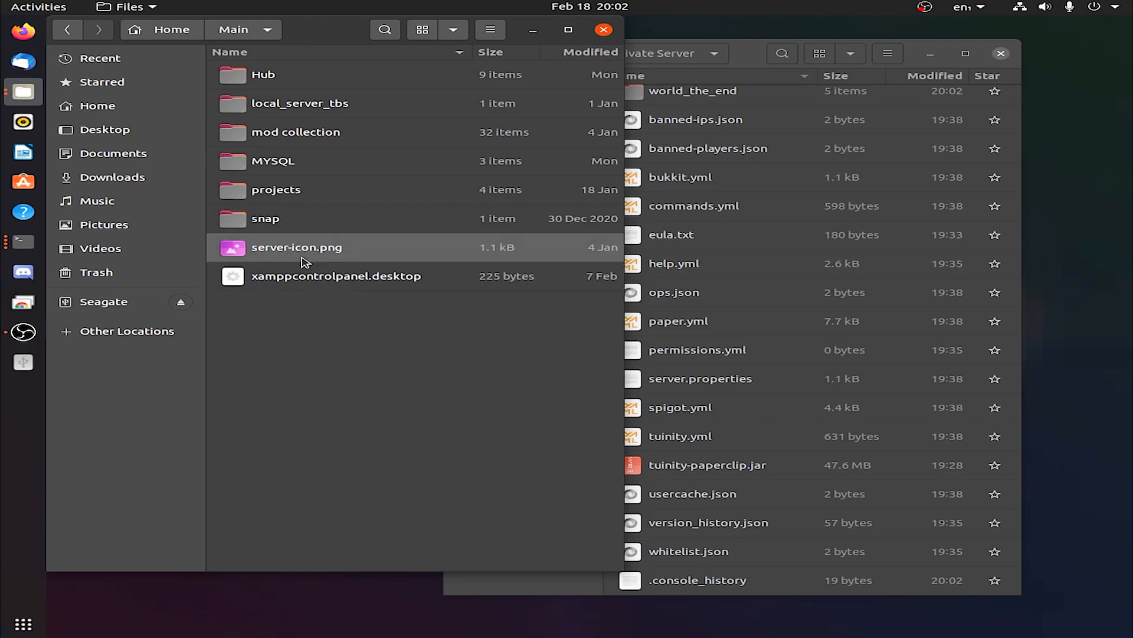
pyautogui.moveTo(260, 236)
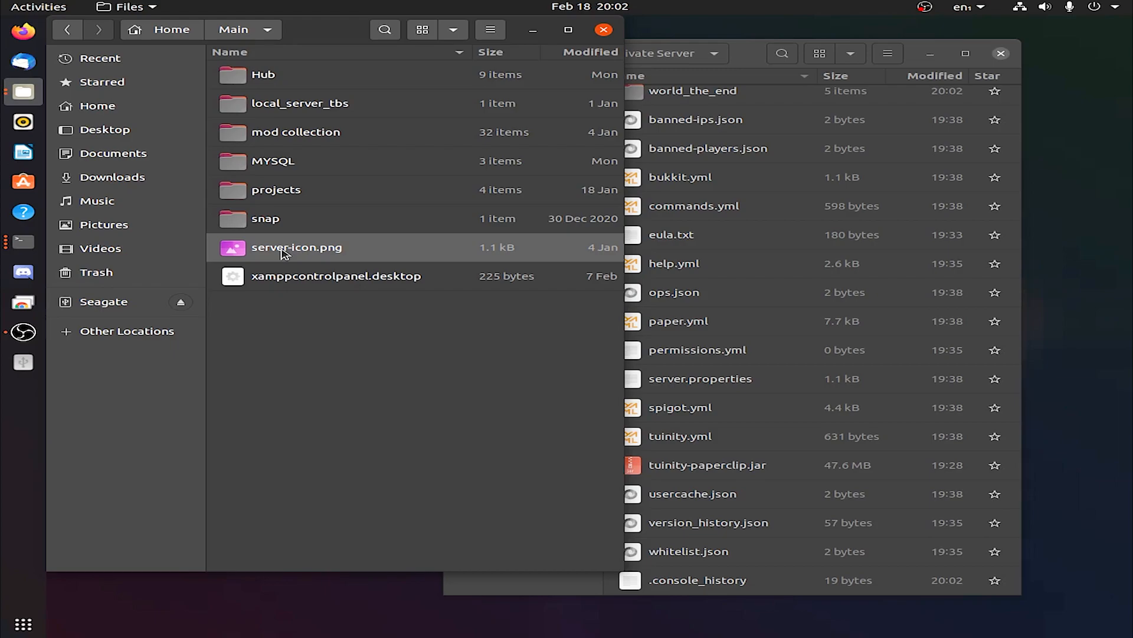
pyautogui.click(296, 248)
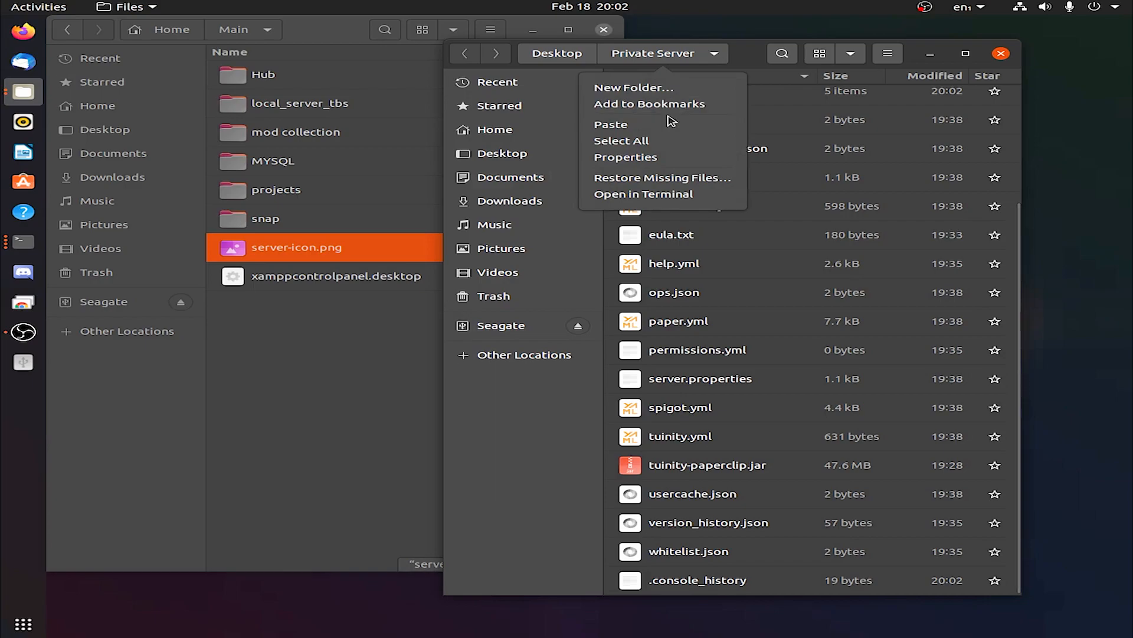
pyautogui.click(694, 407)
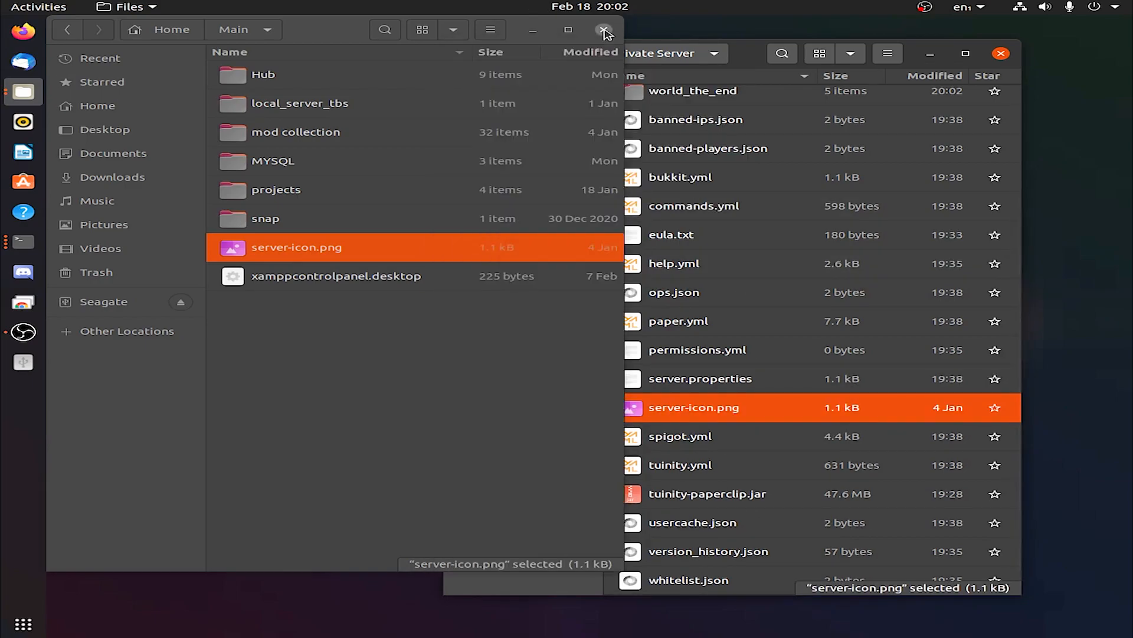
pyautogui.click(605, 29)
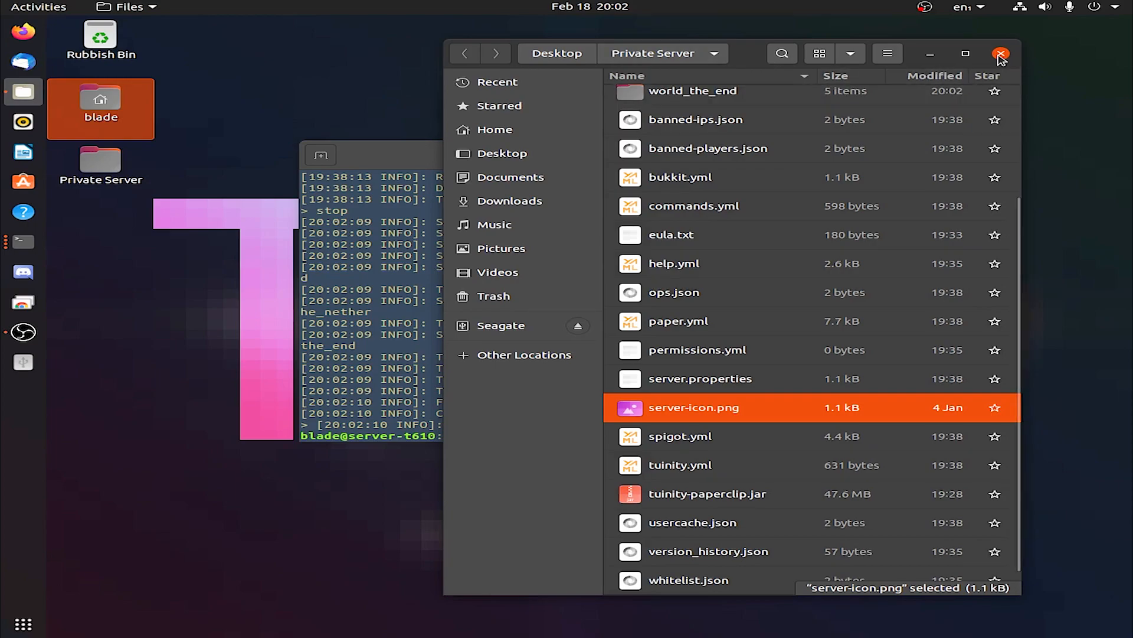
# Close Files and relaunch the server with java -Xms2G -Xmx2G -jar tuinity-paperclip.jar
pyautogui.click(1000, 54)
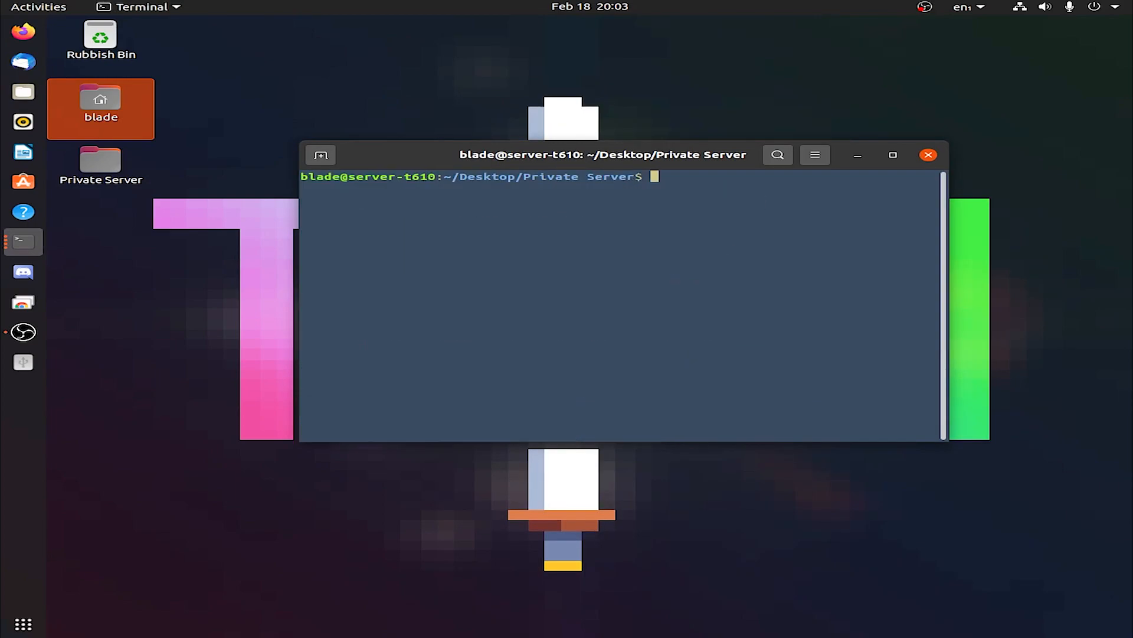
pyautogui.write('java -Xms2G -Xmx2G -jar tuinity-paperclip.jar')
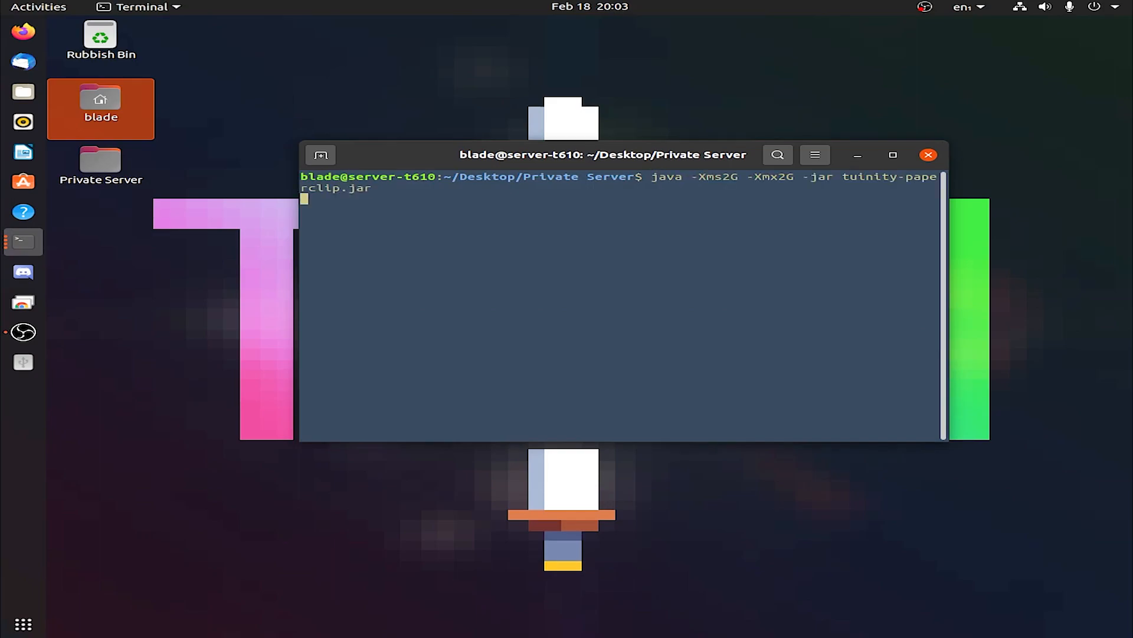
pyautogui.press('Return')
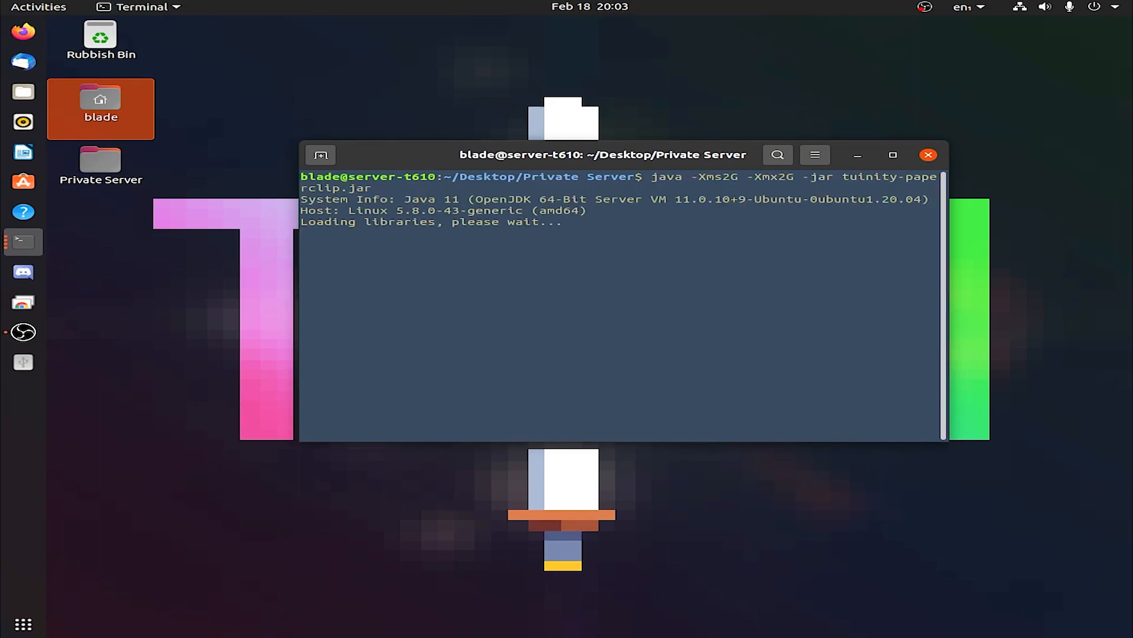